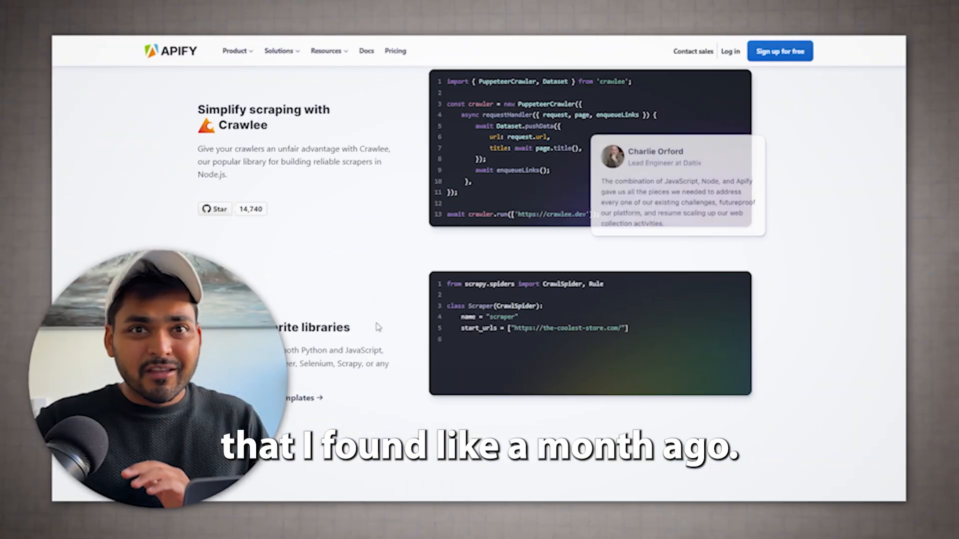
Scroll down the Apify homepage to reach the Store of ready-made Actors
scroll(down, 3)
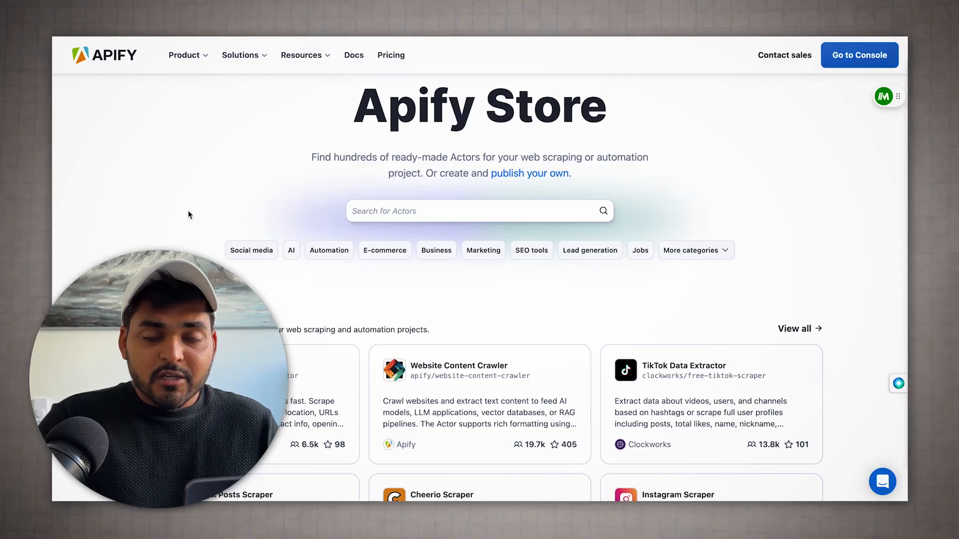
Scroll the Store and try Actor searches for trust, yelp, amzon and aliex
scroll(down, 3)
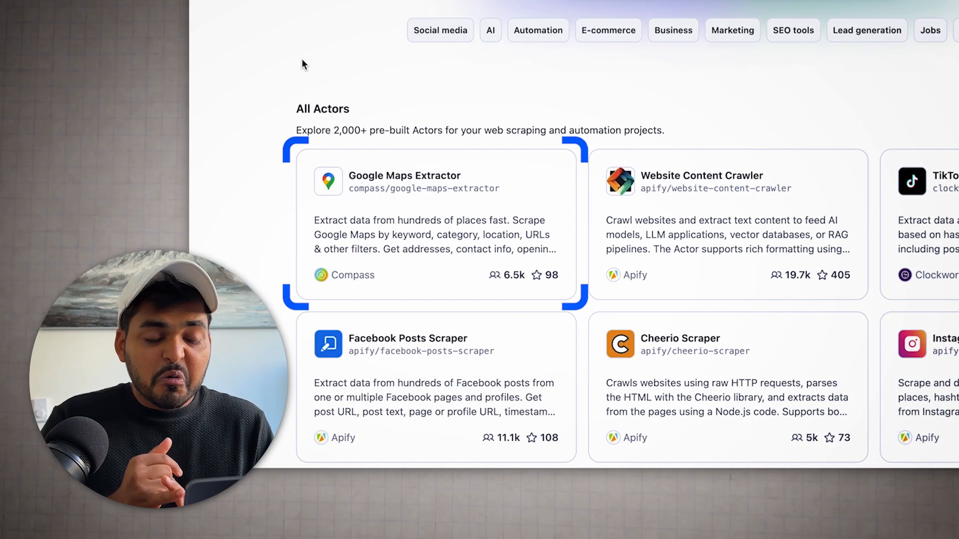
scroll(down, 3)
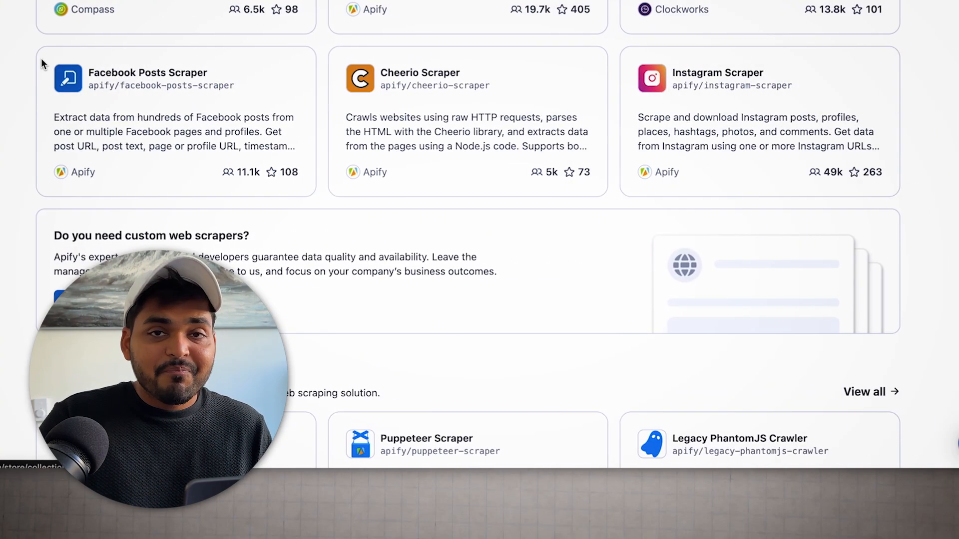
scroll(down, 3)
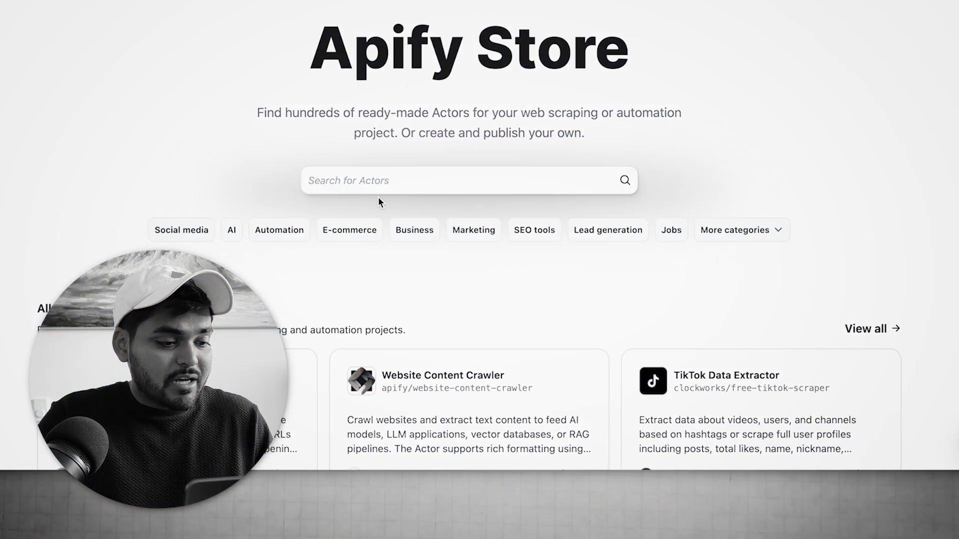
text(trust)
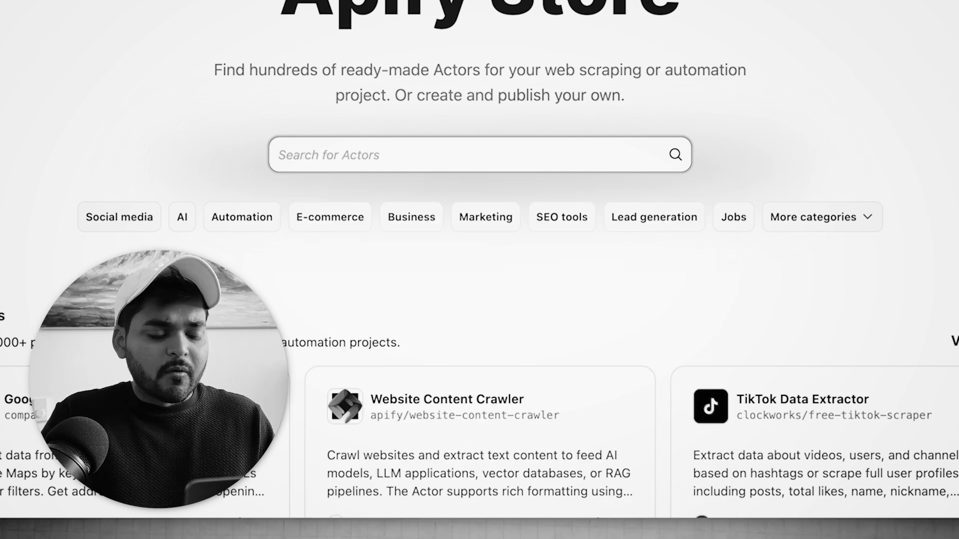
text(y)
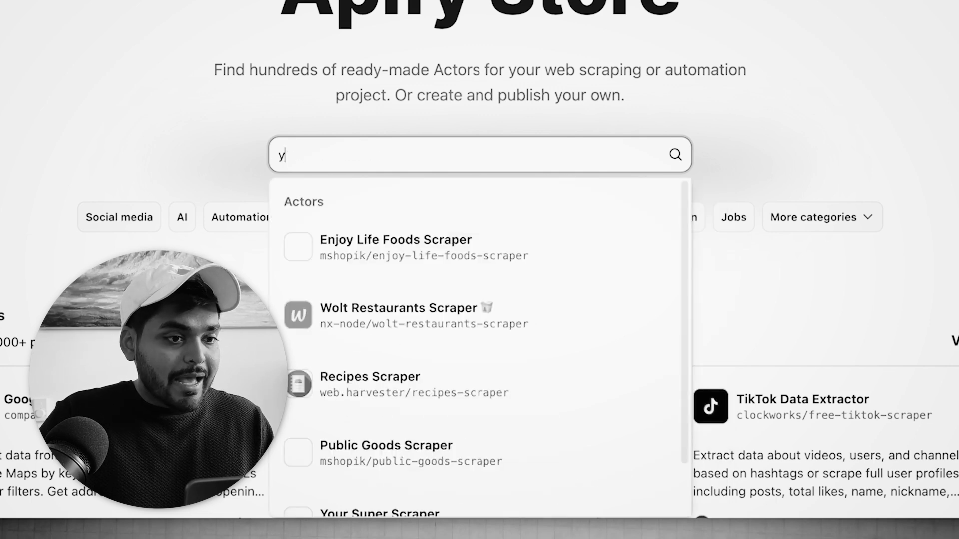
text(elp)
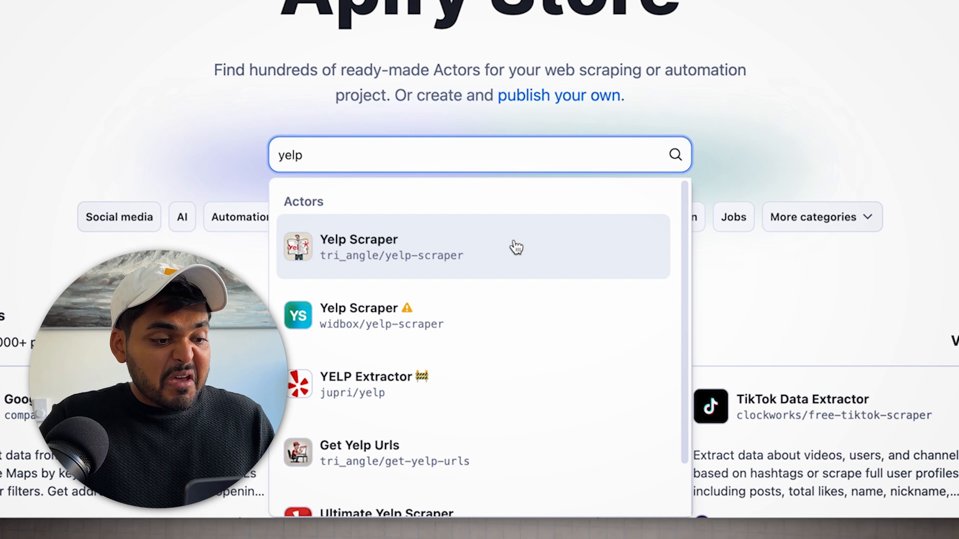
text(amzon)
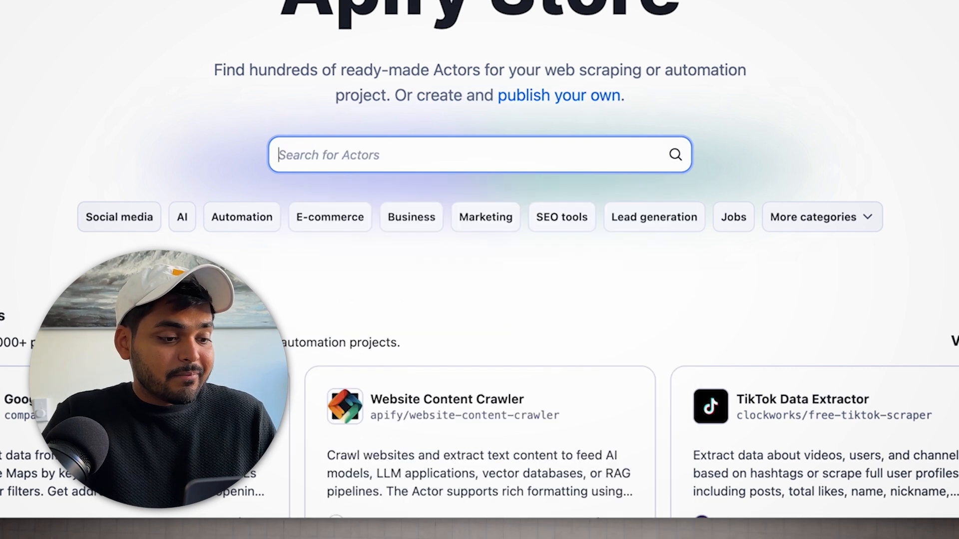
text(aliex)
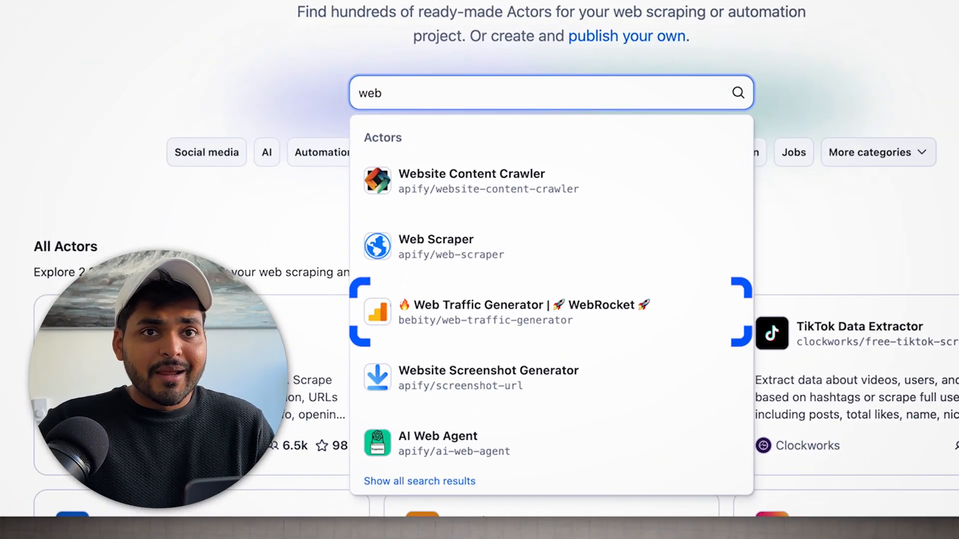
click(472, 181)
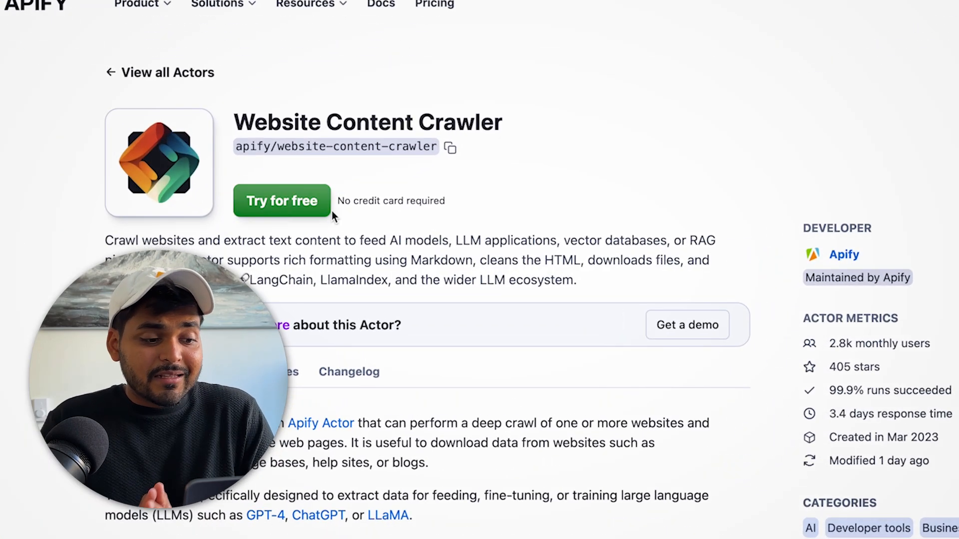
scroll(down, 3)
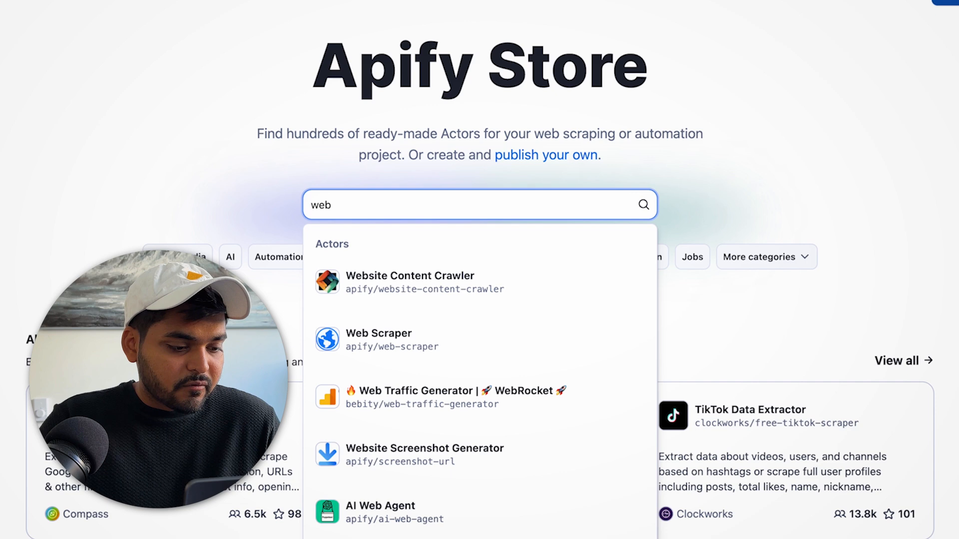
Open Website Content Crawler, review its API examples and changelog, then try it free
click(409, 275)
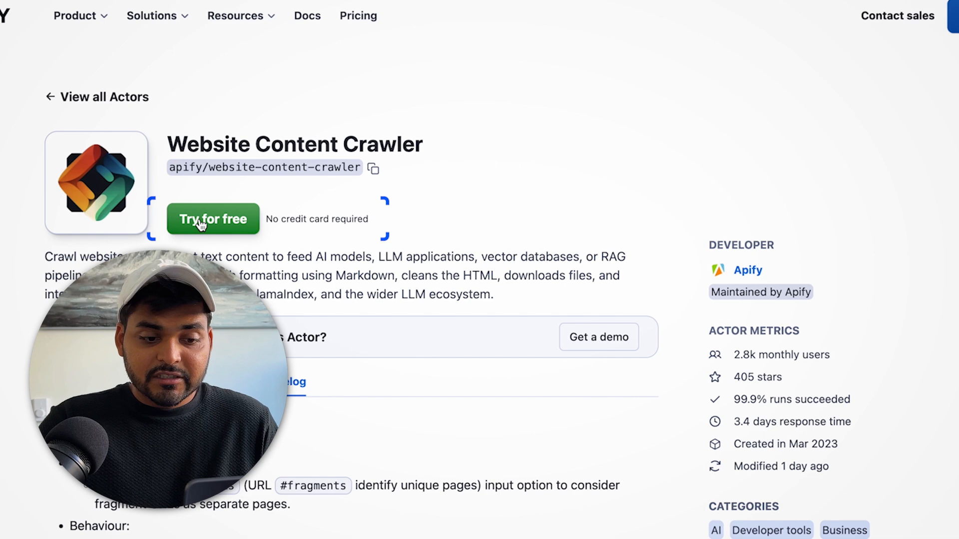
scroll(down, 3)
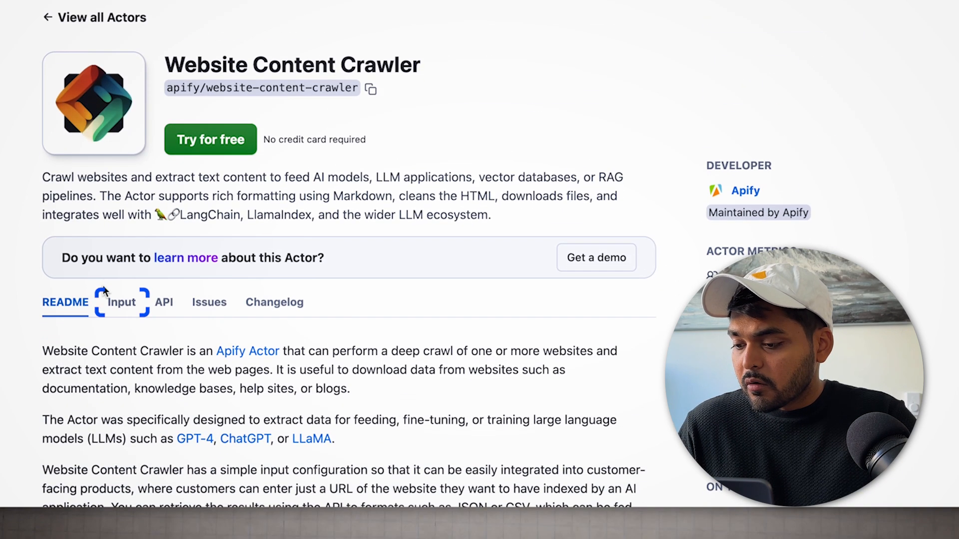
click(164, 302)
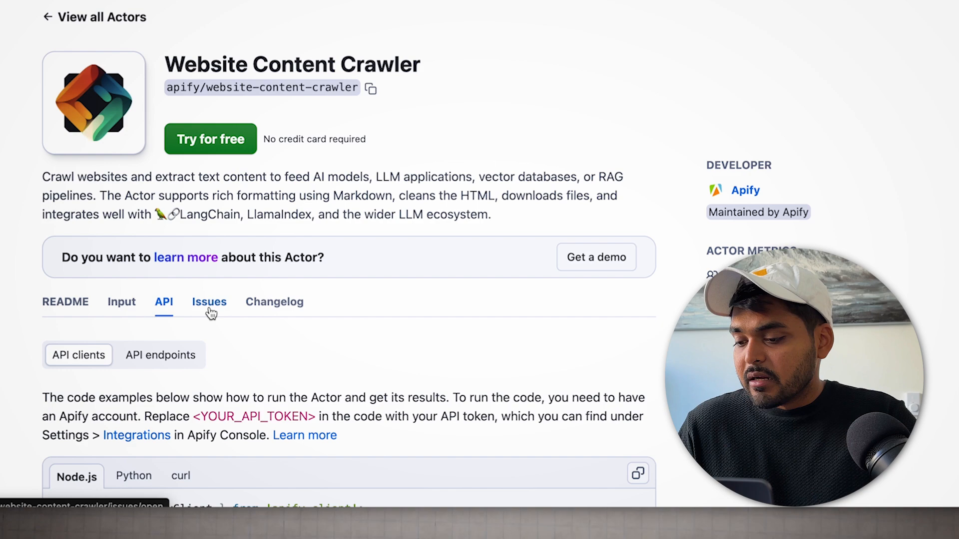
click(275, 302)
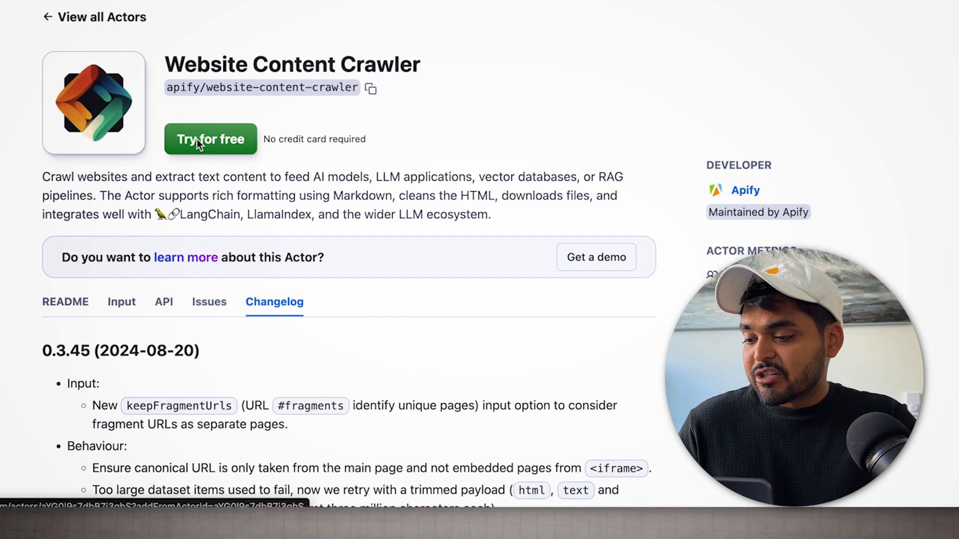
click(211, 139)
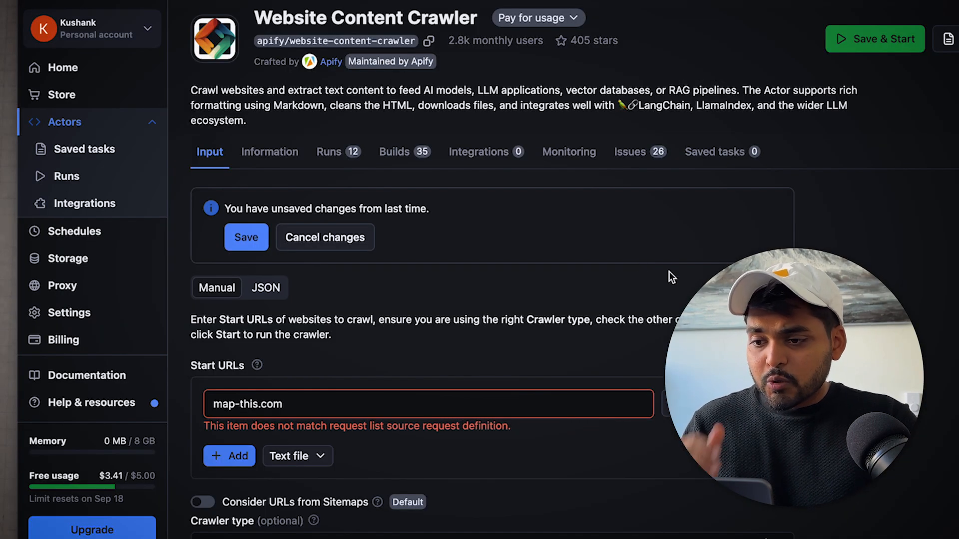
scroll(down, 3)
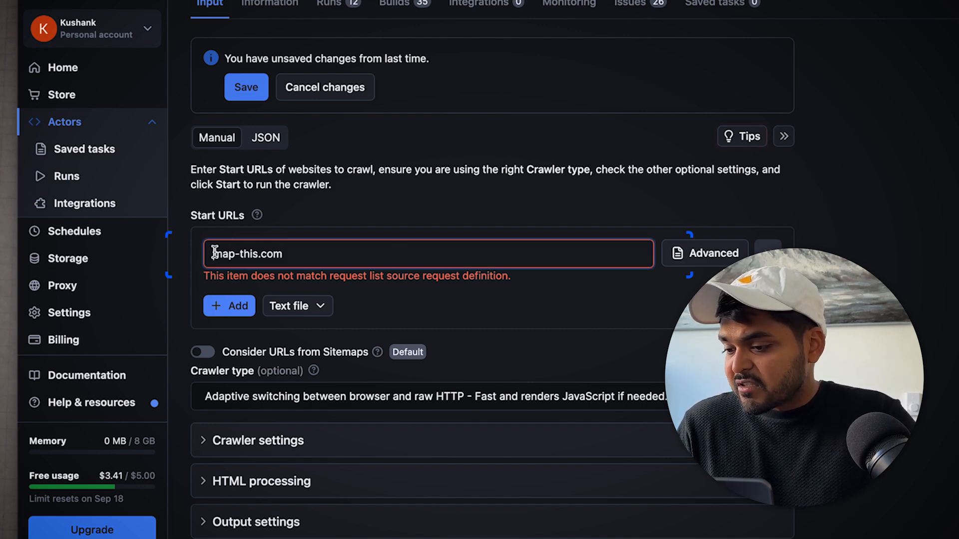
text(https://)
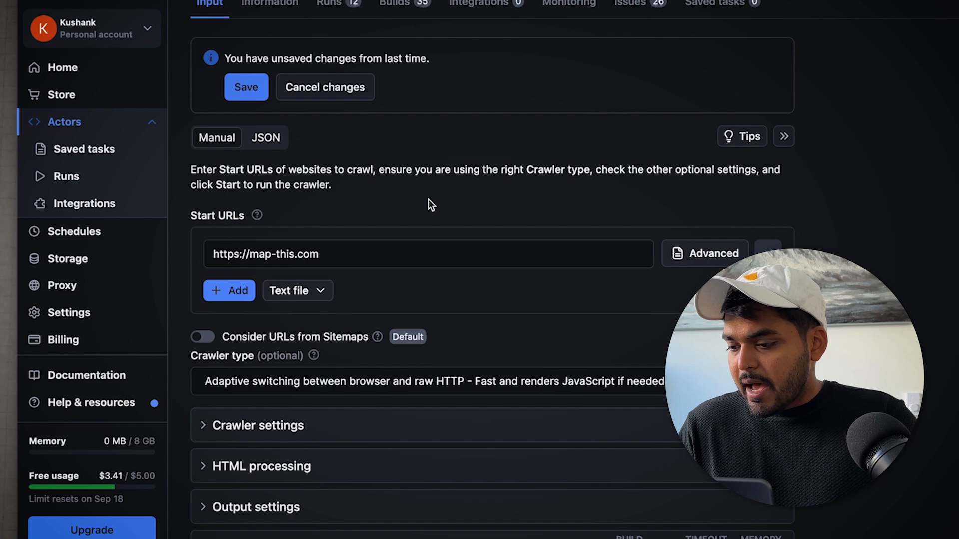
Expand and scroll through the crawler settings, then Save & Start the map-this.com crawl
click(258, 426)
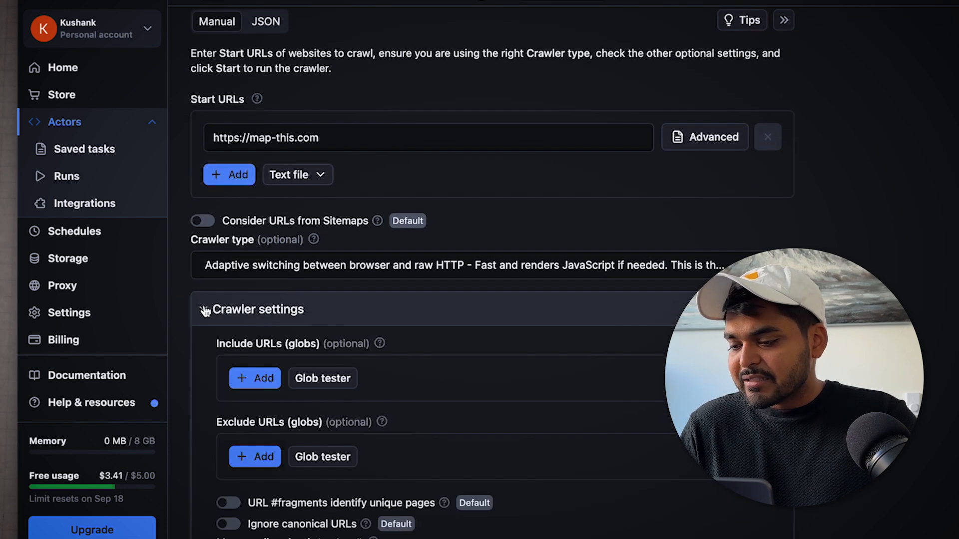
scroll(down, 3)
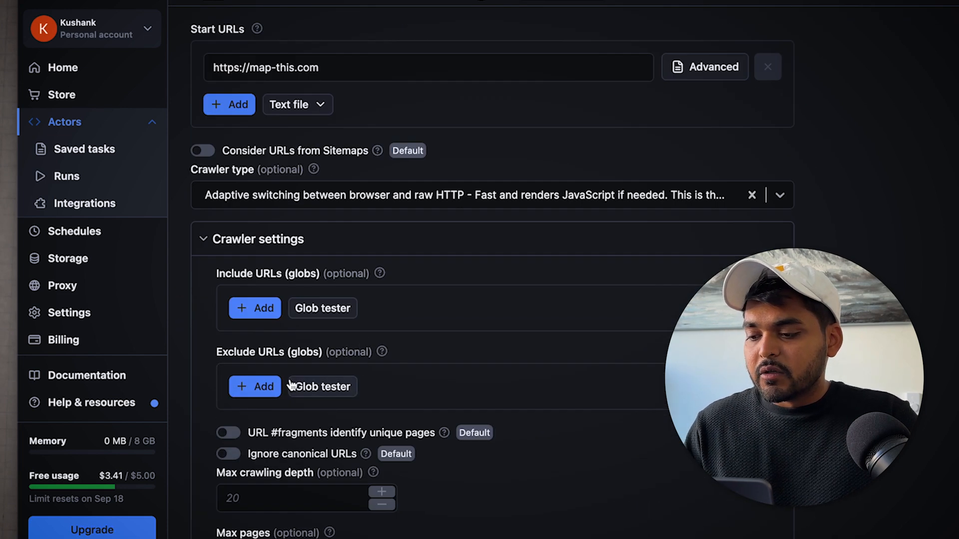
scroll(down, 3)
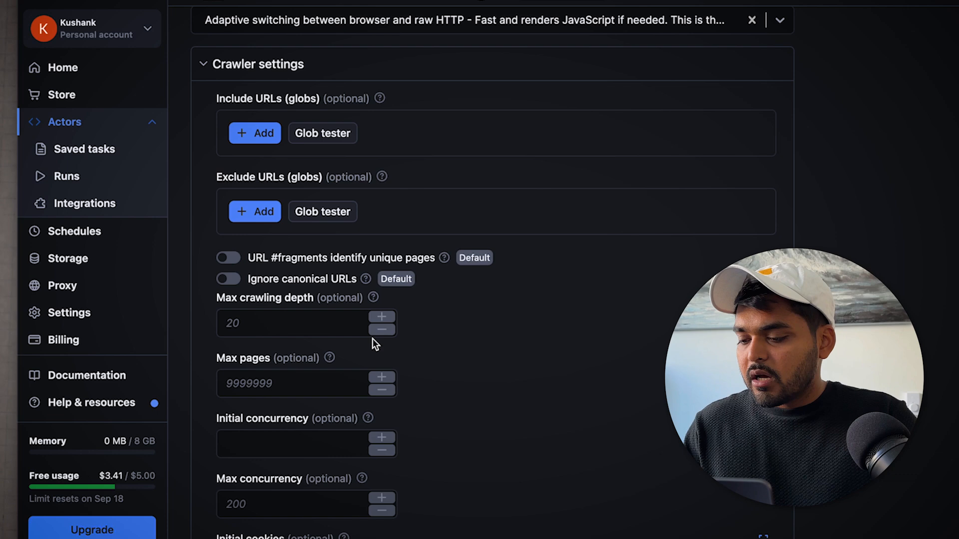
scroll(down, 3)
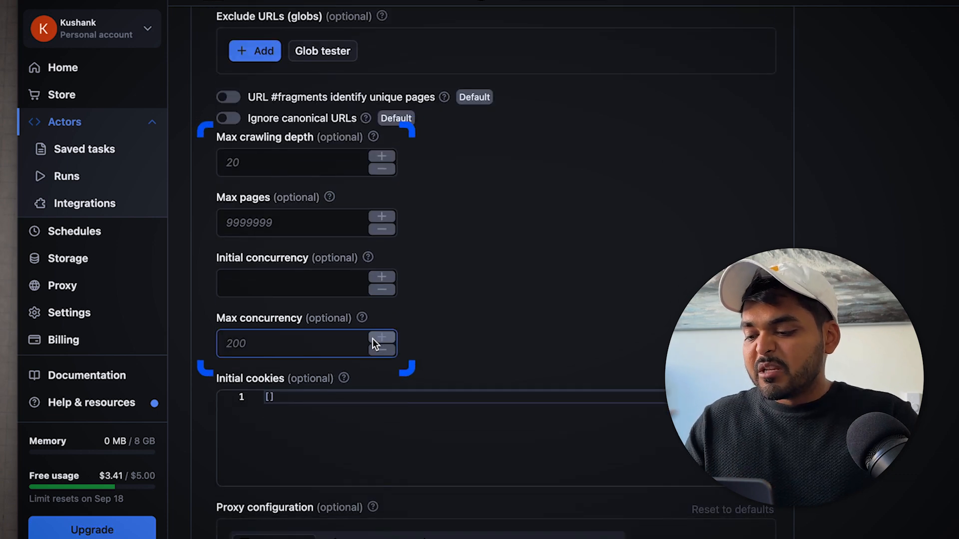
scroll(down, 3)
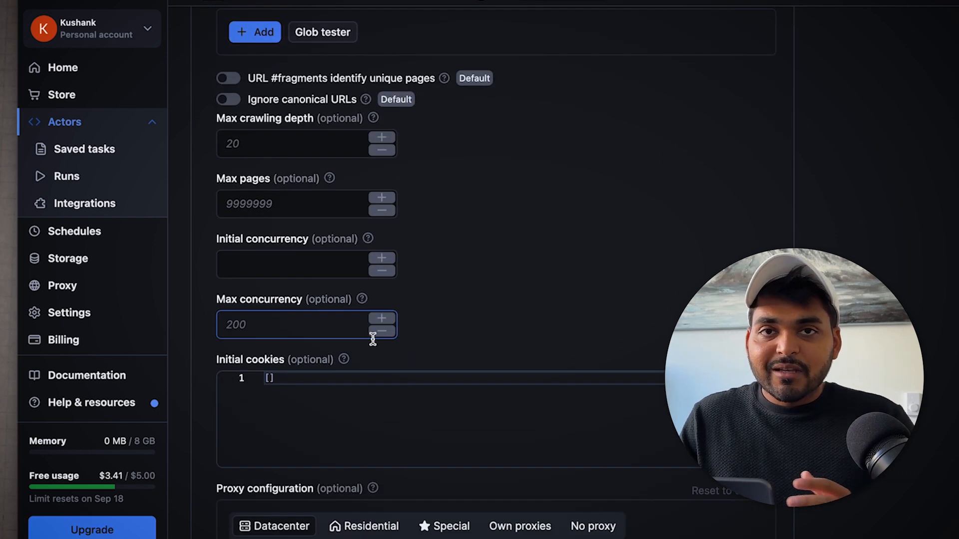
scroll(down, 3)
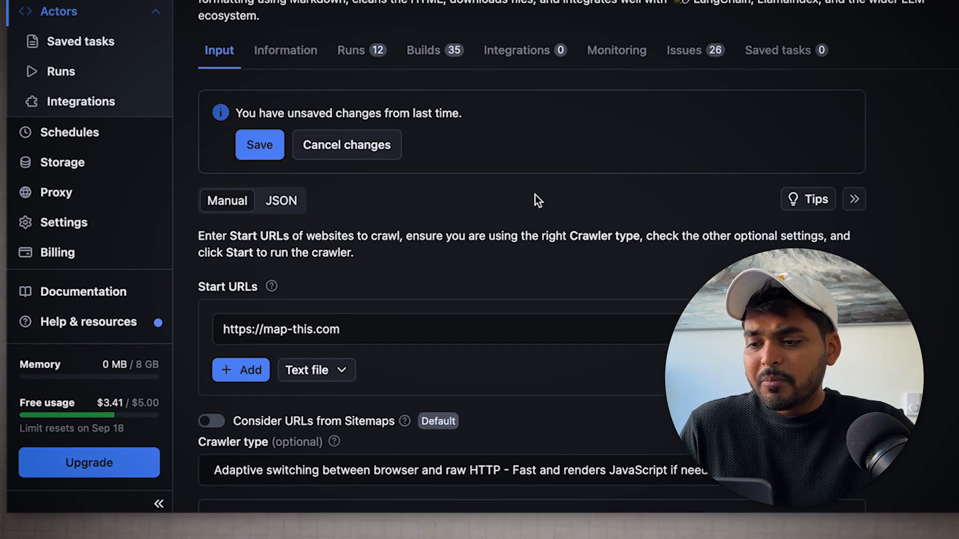
scroll(down, 3)
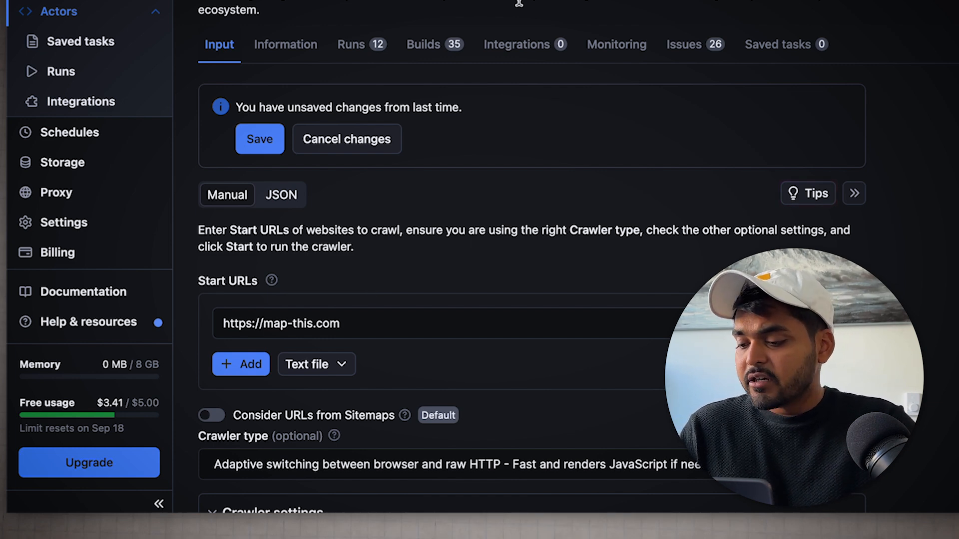
scroll(down, 3)
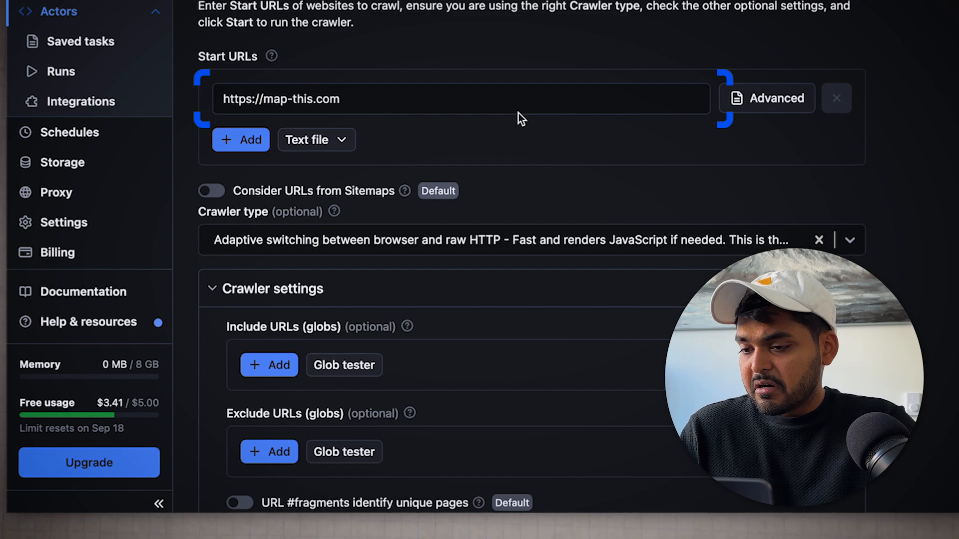
scroll(down, 3)
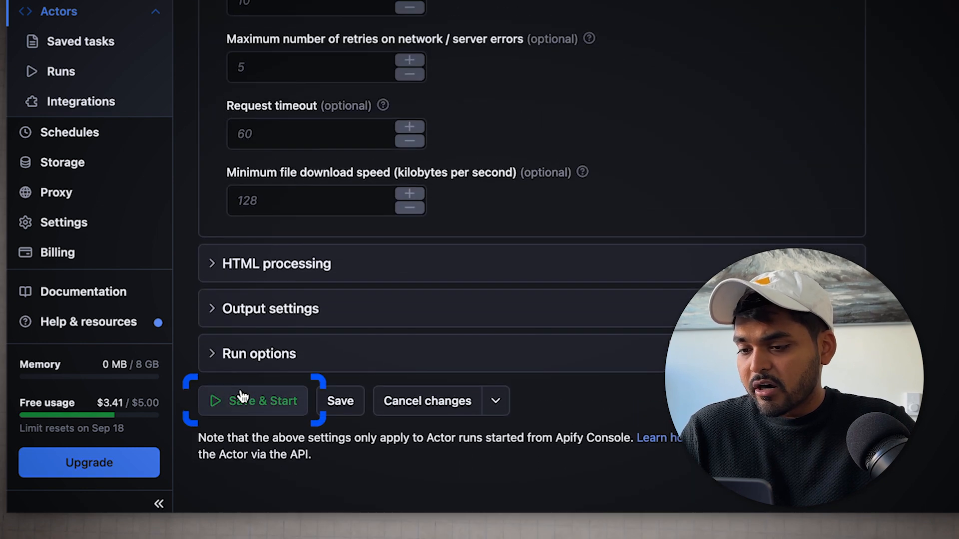
click(253, 401)
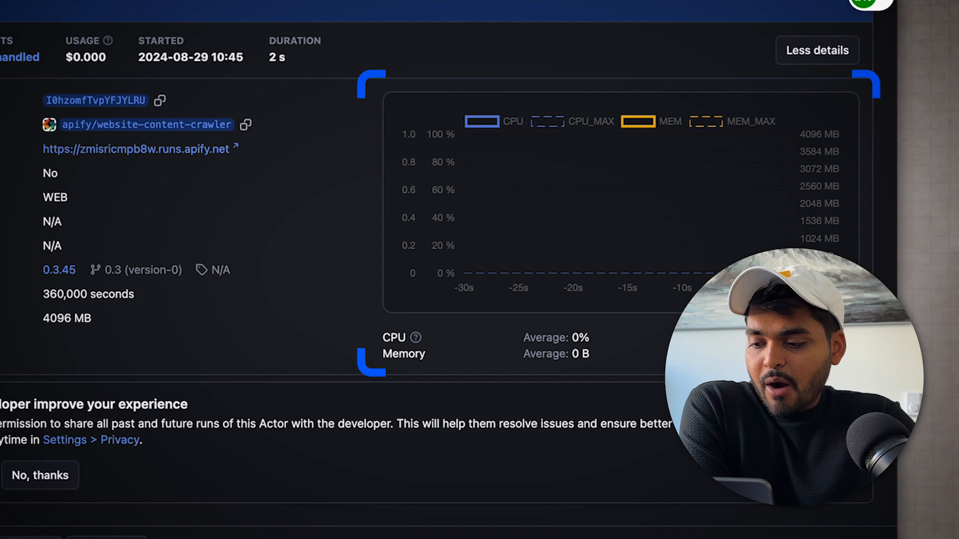
mouse_move(480, 224)
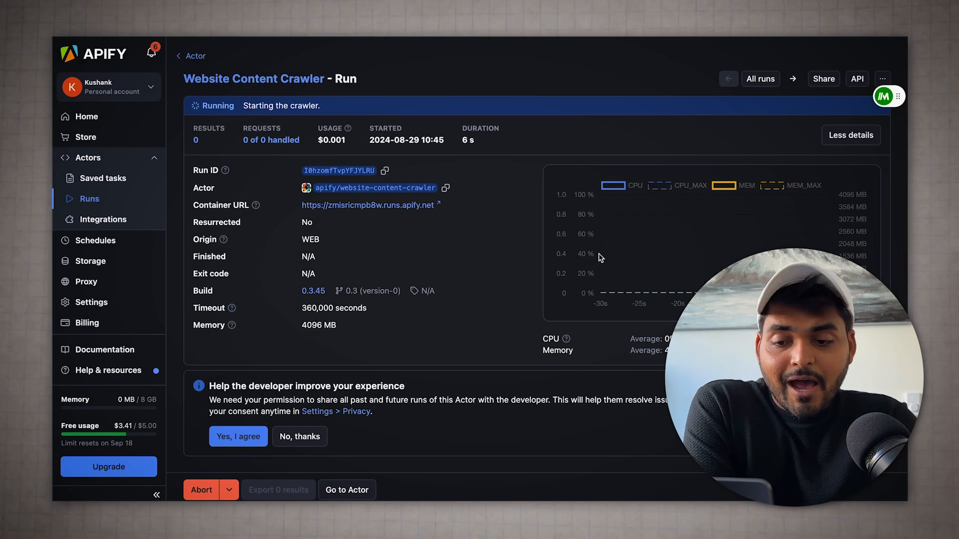
Wait on the run page until the crawl succeeds, handling 1 of 1 requests
scroll(down, 3)
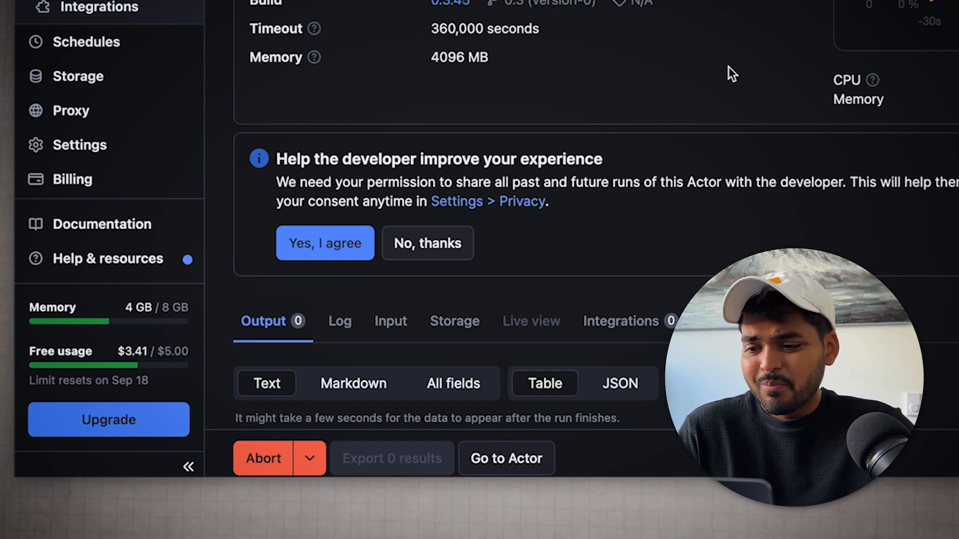
scroll(up, 3)
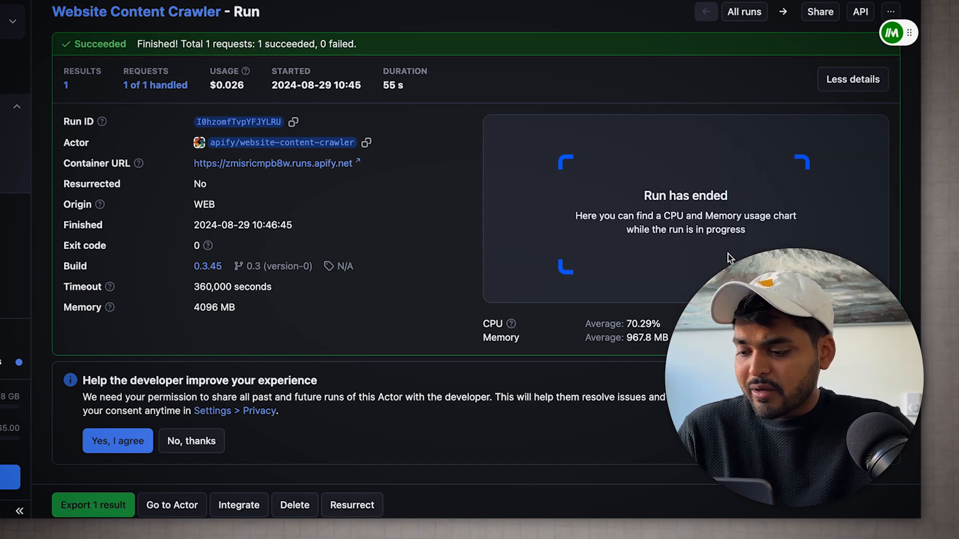
Switch the crawl output view through Text, Markdown and All fields to raw JSON
scroll(down, 3)
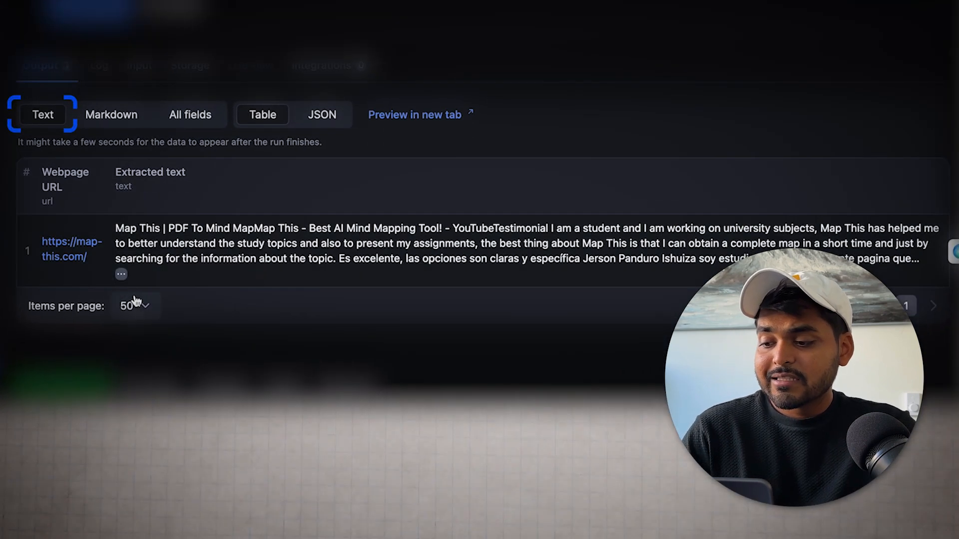
click(111, 135)
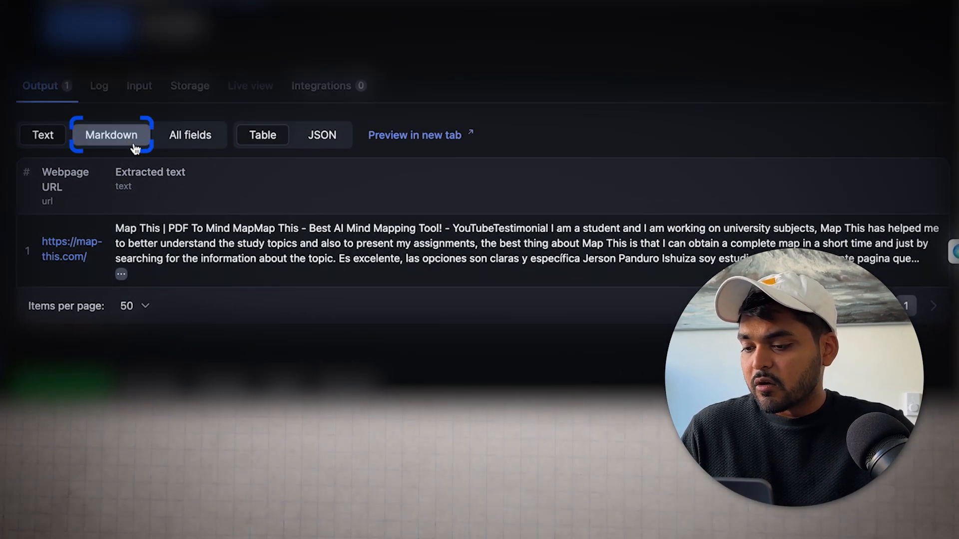
click(190, 135)
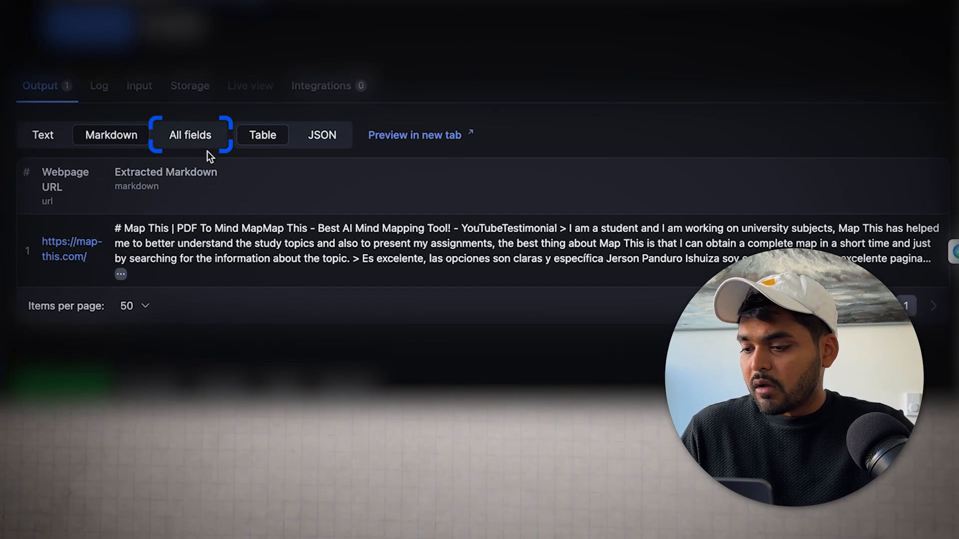
click(189, 135)
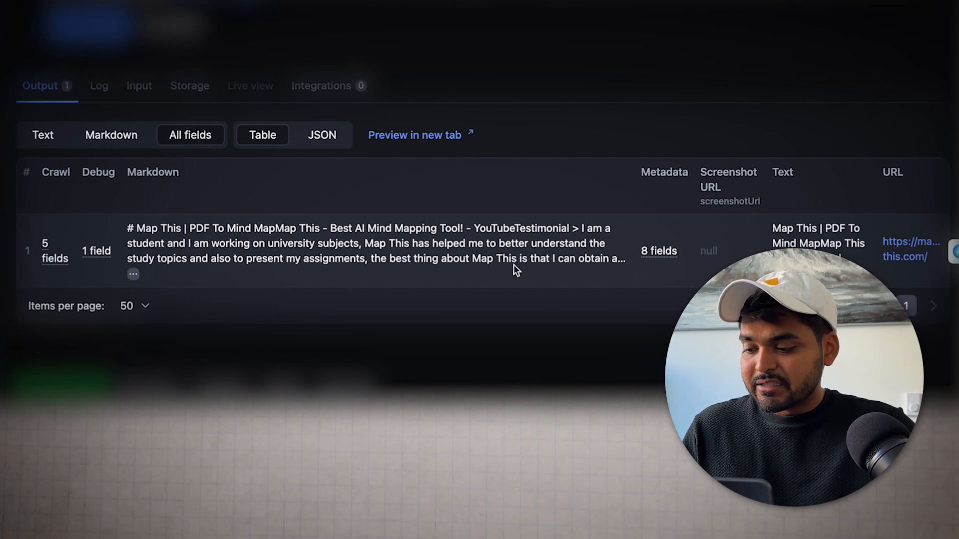
mouse_move(442, 130)
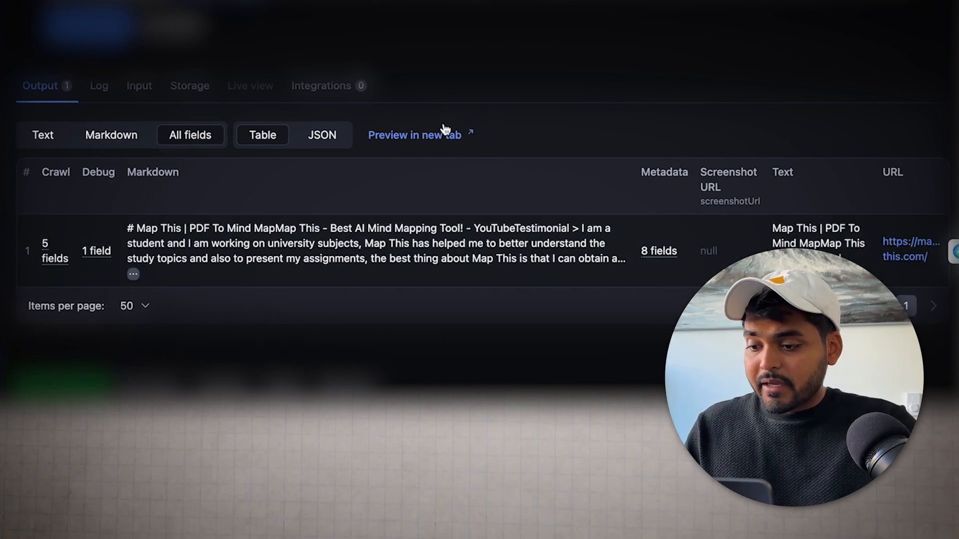
click(321, 135)
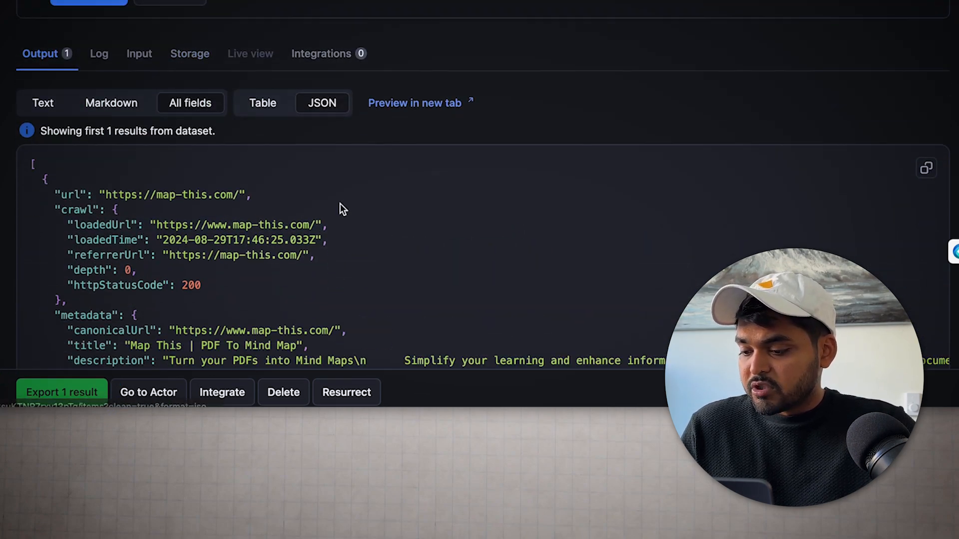
Check the dataset Export options without downloading, then scroll through the JSON output
scroll(down, 3)
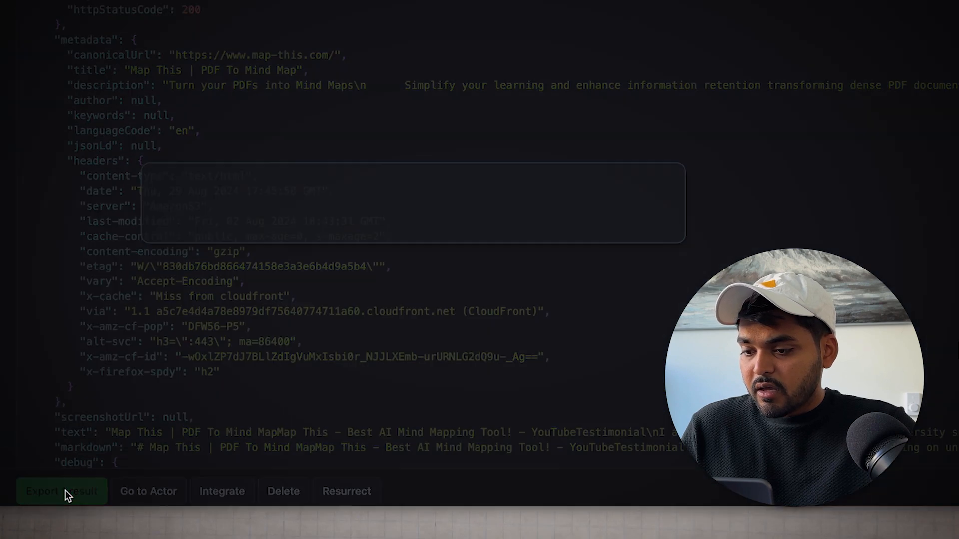
click(62, 491)
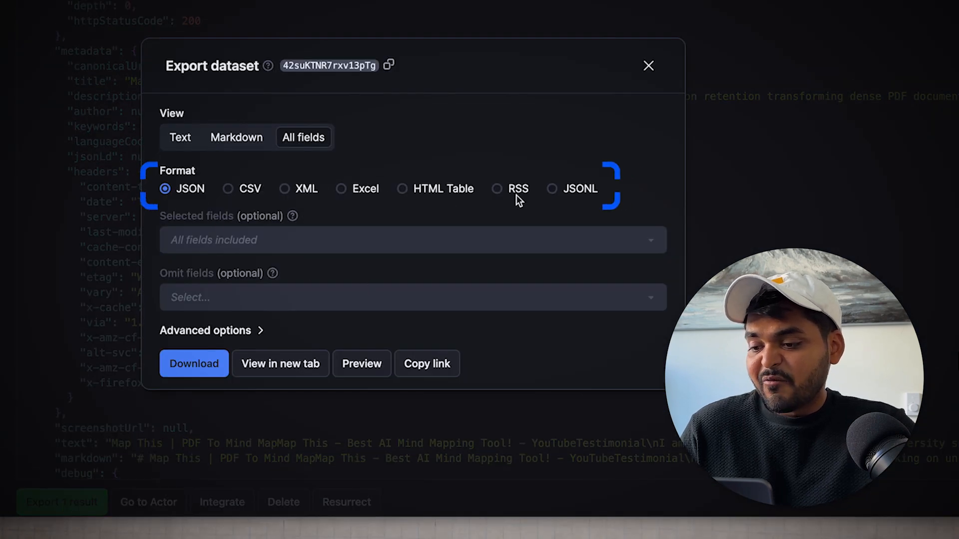
click(648, 65)
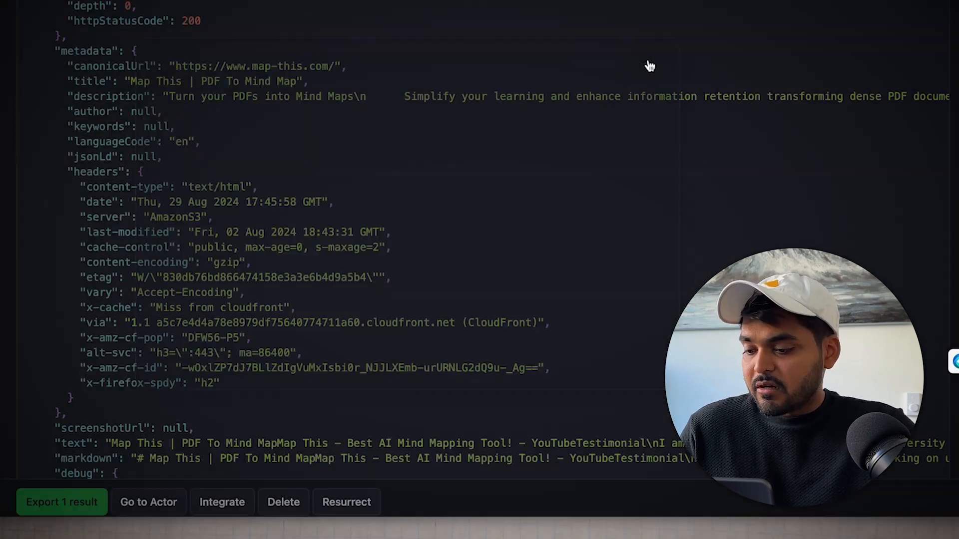
scroll(down, 3)
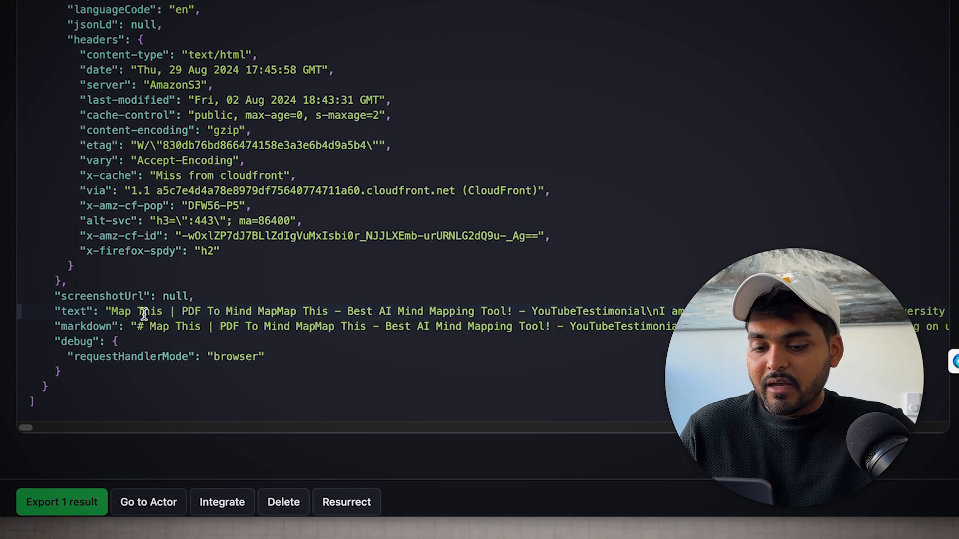
scroll(right, 3)
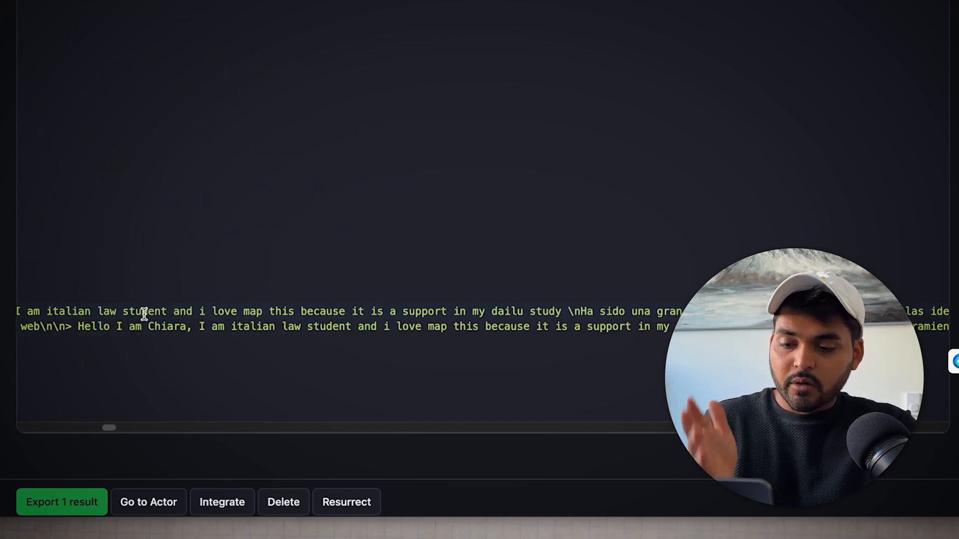
scroll(right, 3)
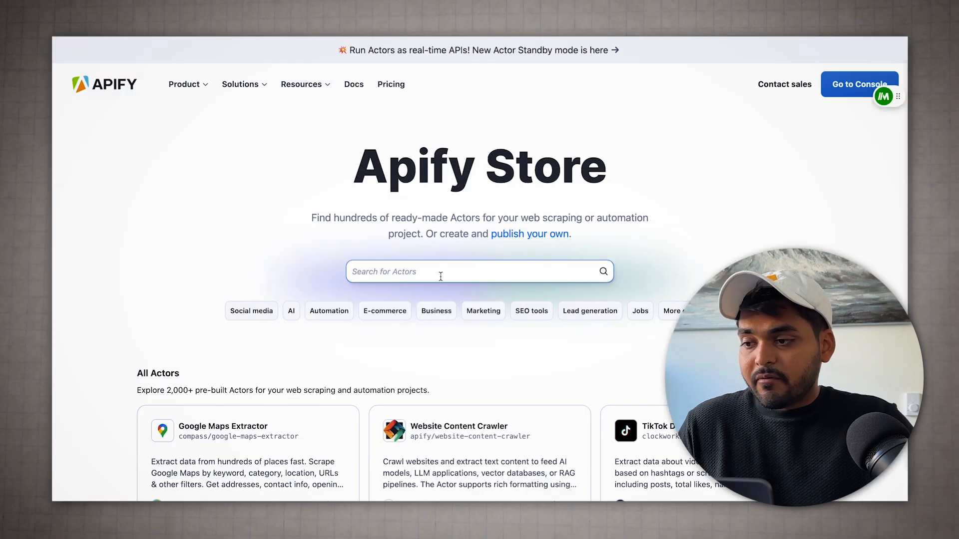
Search the Store for instagram, read the Instagram Post Scraper README, and try it free
text(instagram)
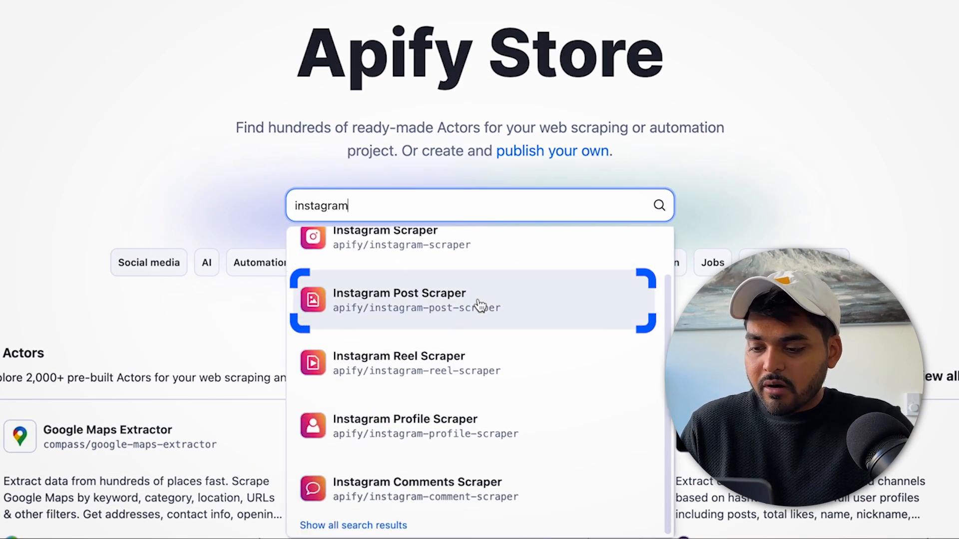
click(399, 300)
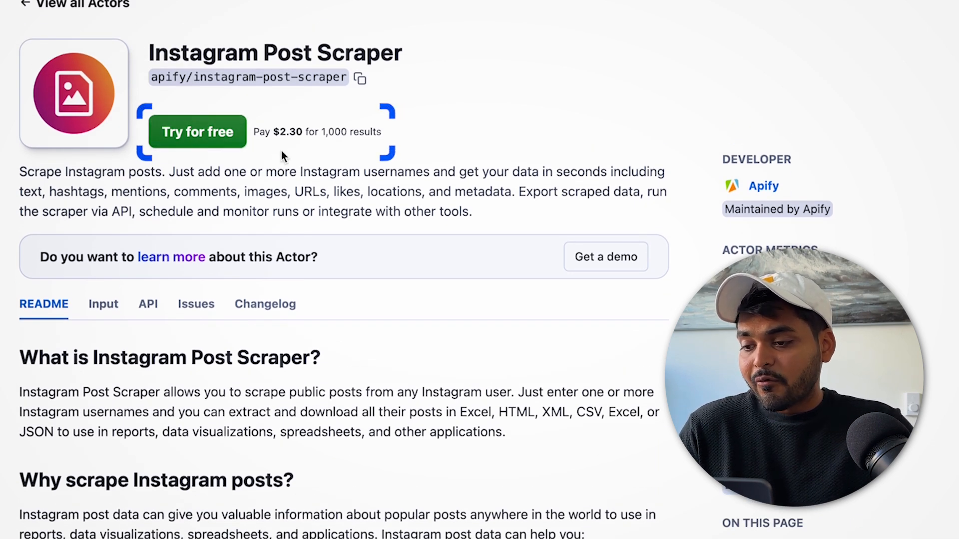
mouse_move(302, 144)
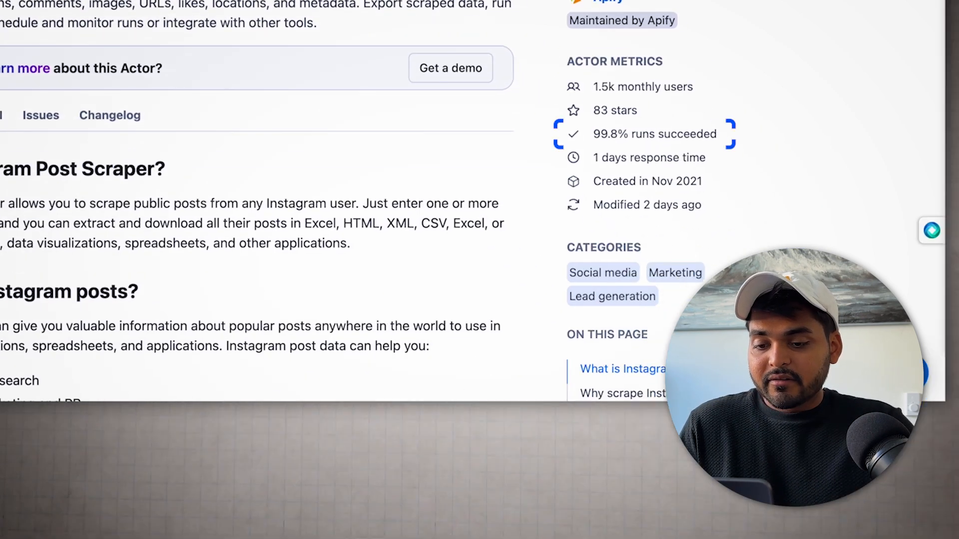
scroll(down, 3)
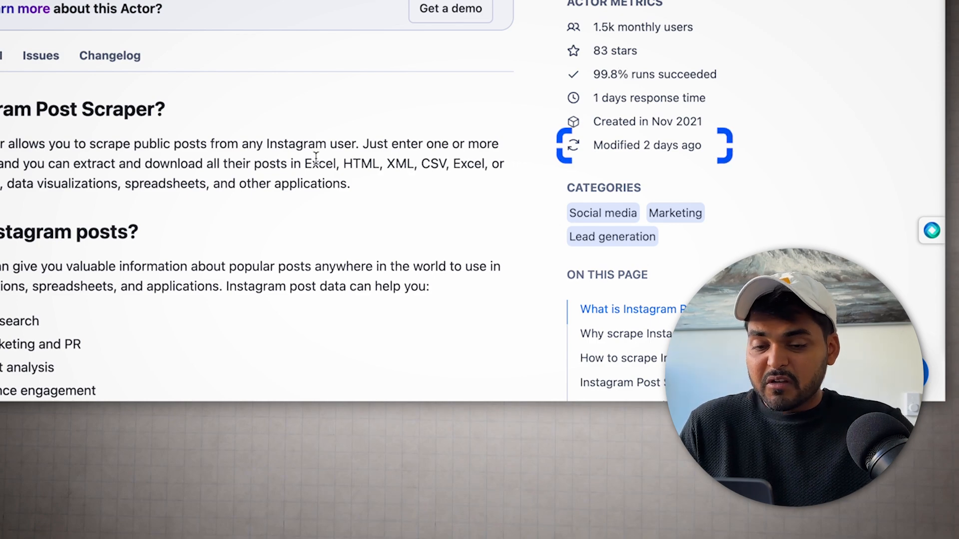
scroll(down, 3)
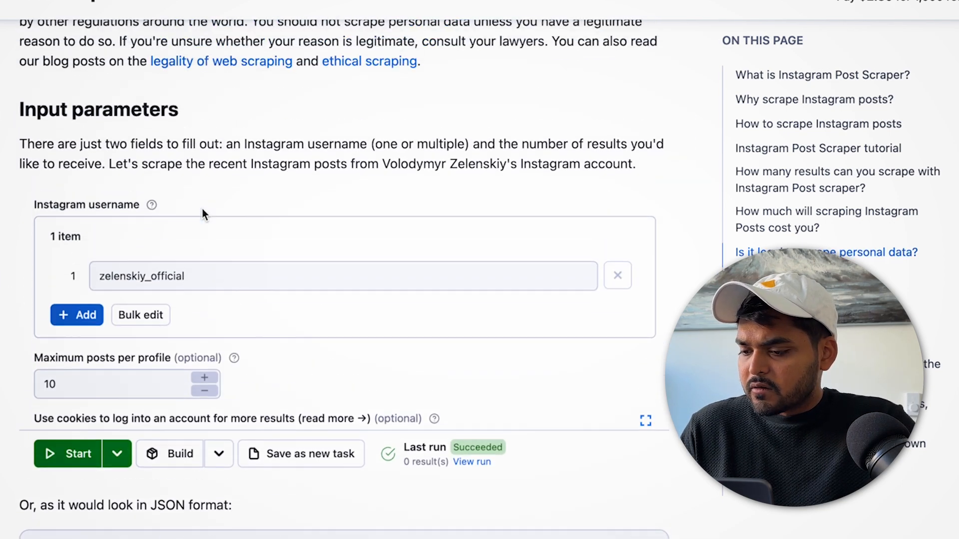
scroll(down, 3)
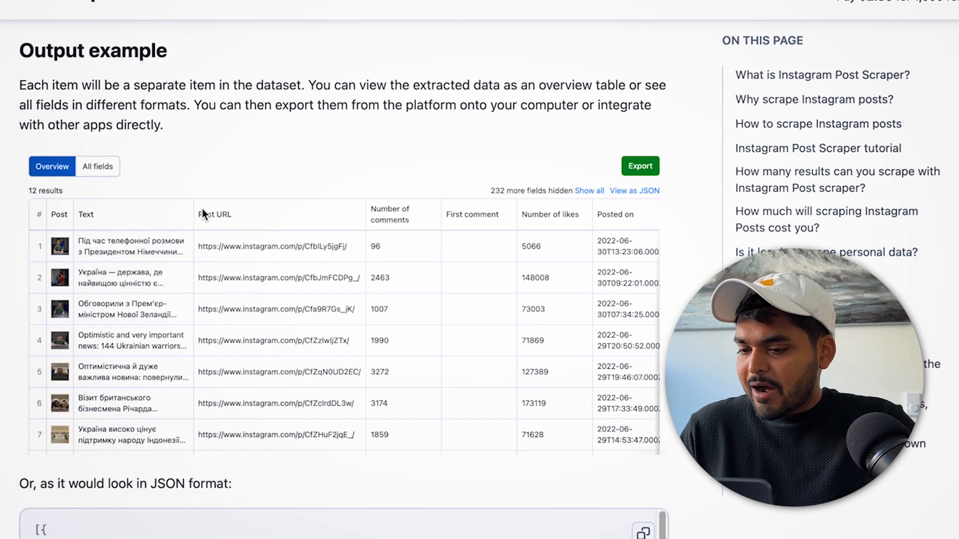
mouse_move(288, 265)
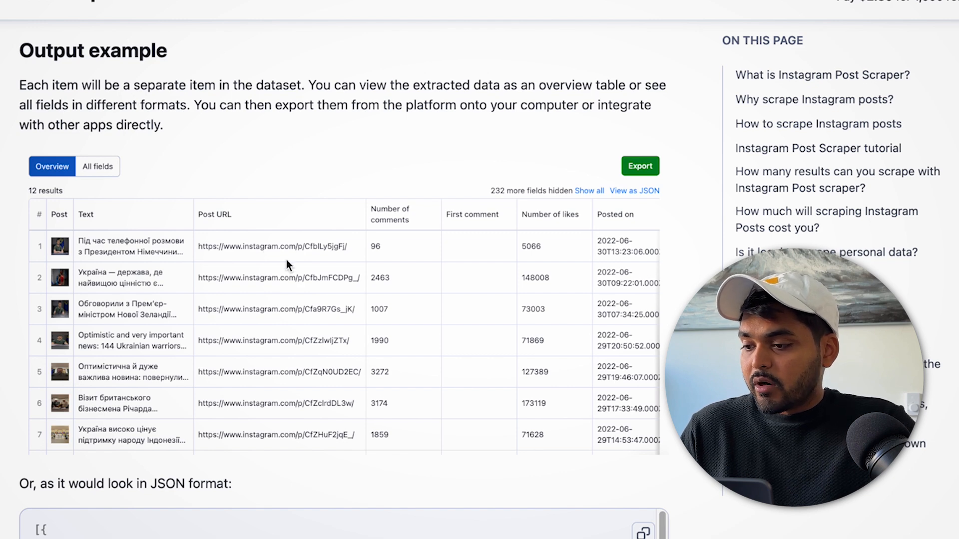
scroll(down, 3)
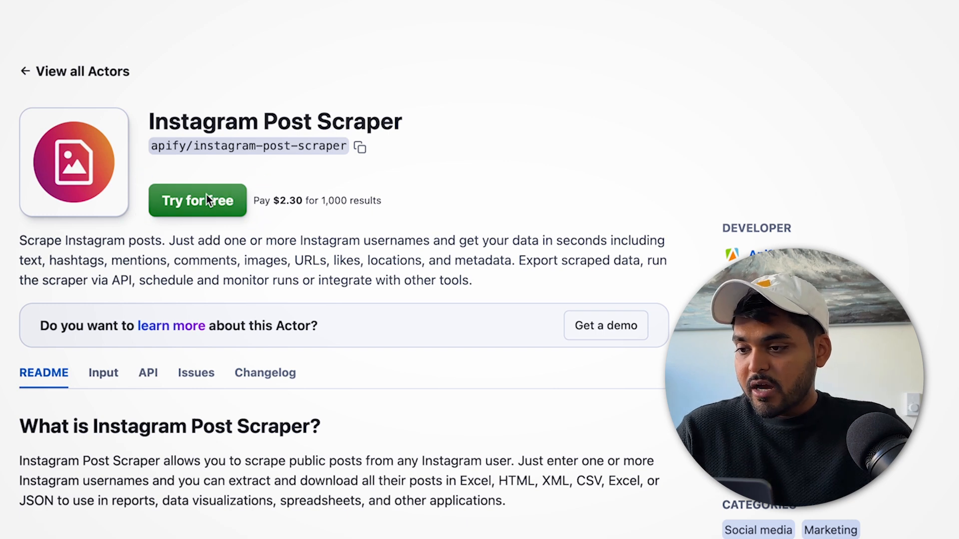
click(197, 200)
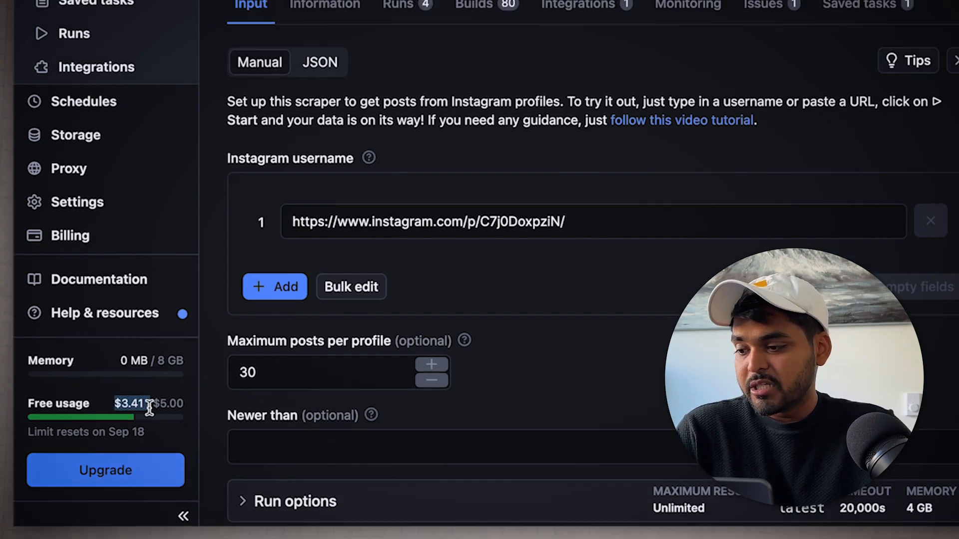
Check past Runs, review the Instagram post URL input, and Save & Start the scraper
click(74, 33)
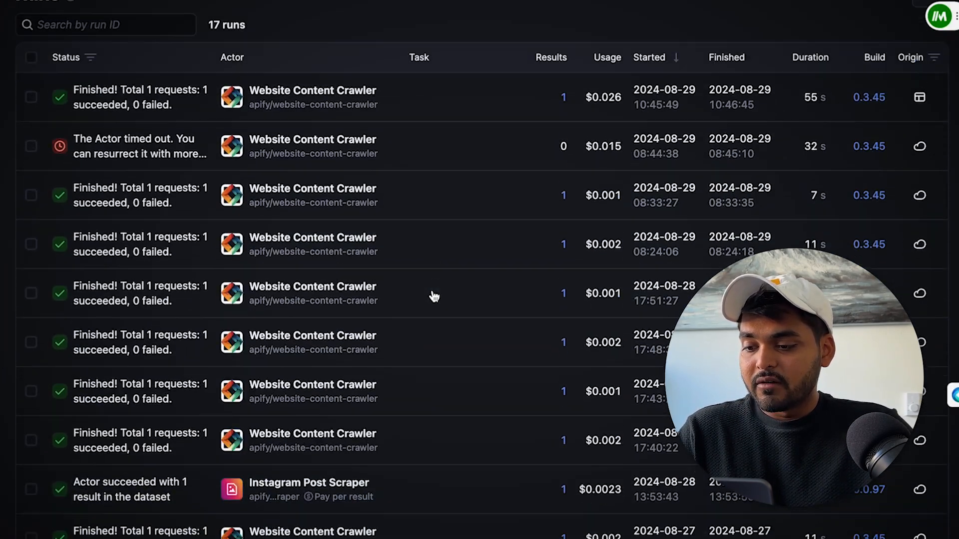
scroll(down, 3)
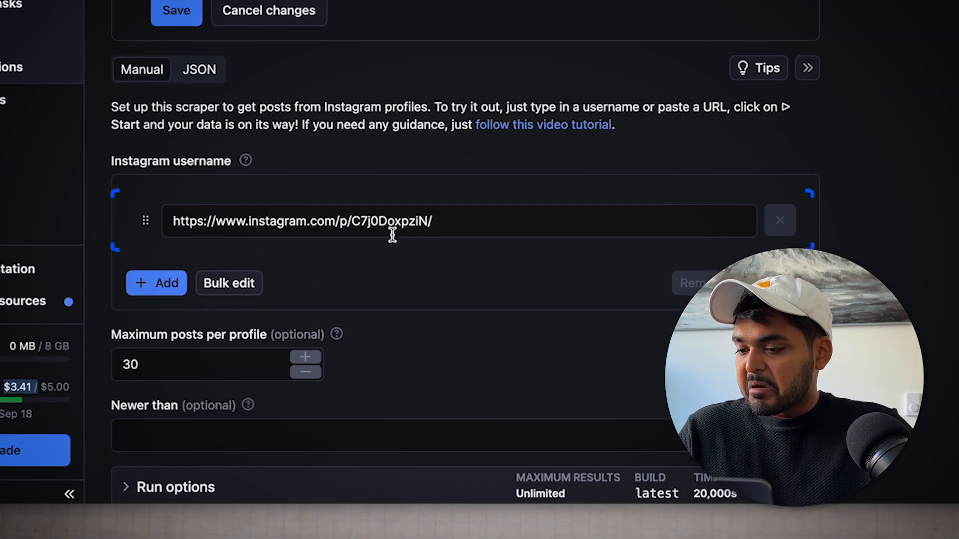
click(425, 222)
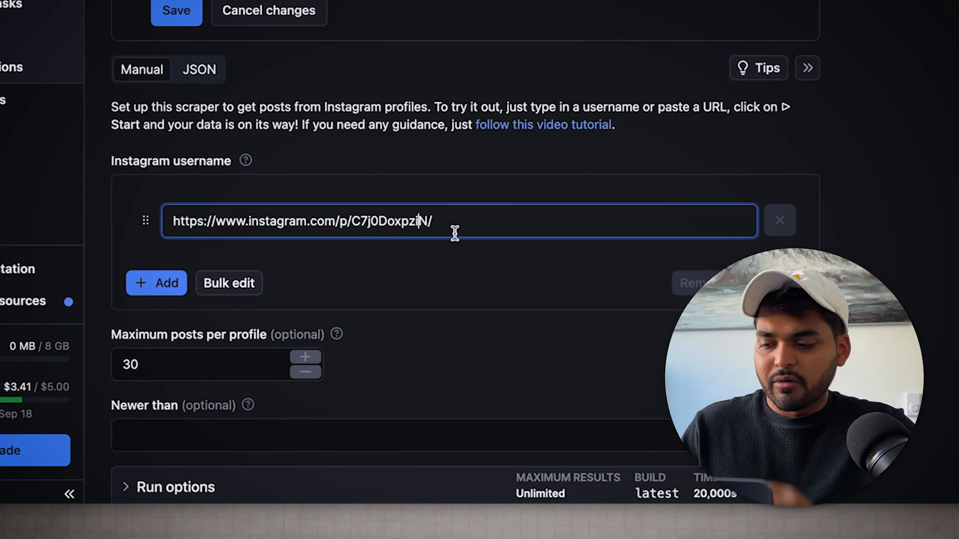
scroll(down, 3)
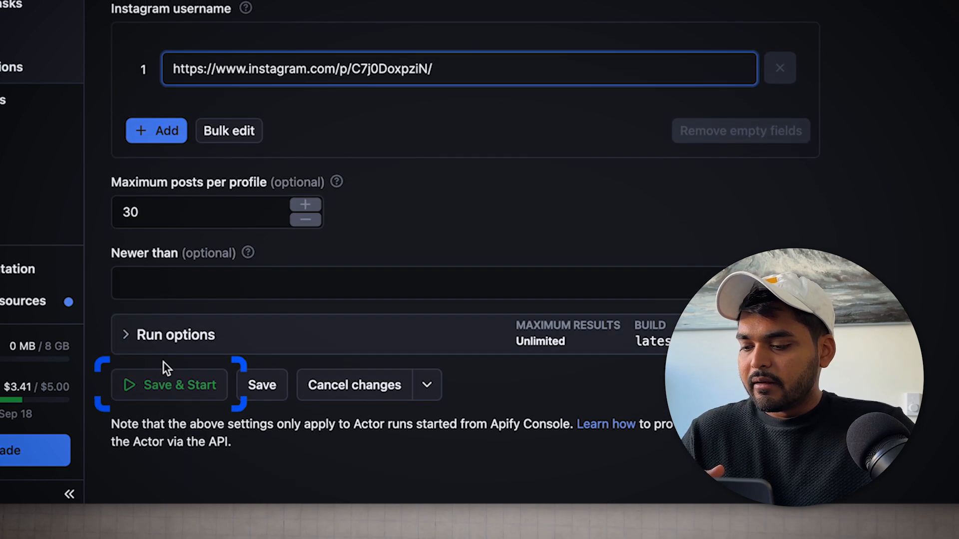
click(169, 385)
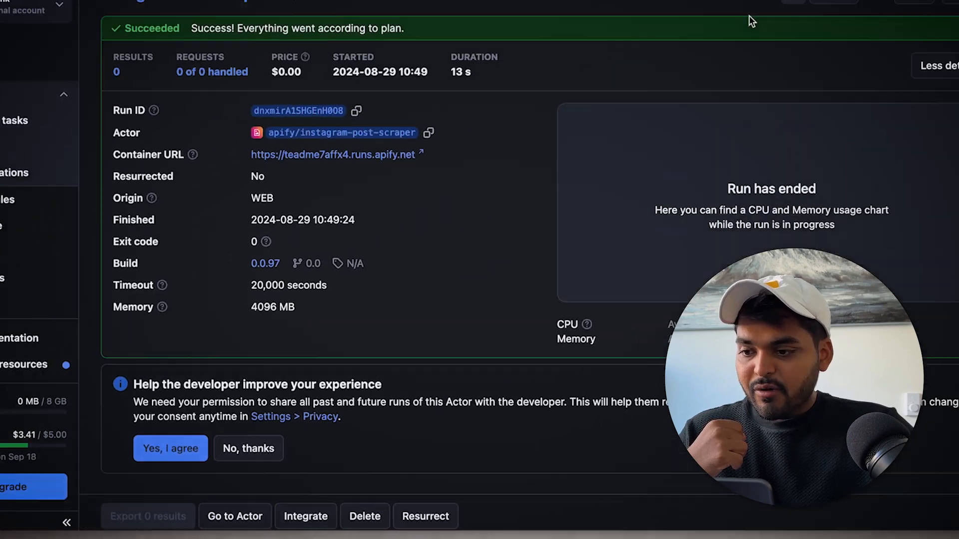
Scroll the finished Instagram run's details, then view its empty output and log
scroll(down, 3)
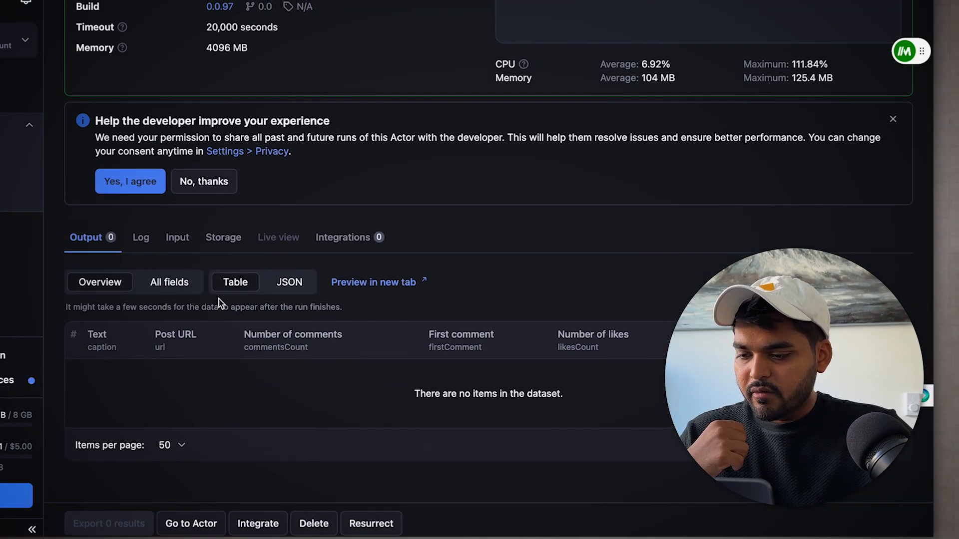
click(141, 238)
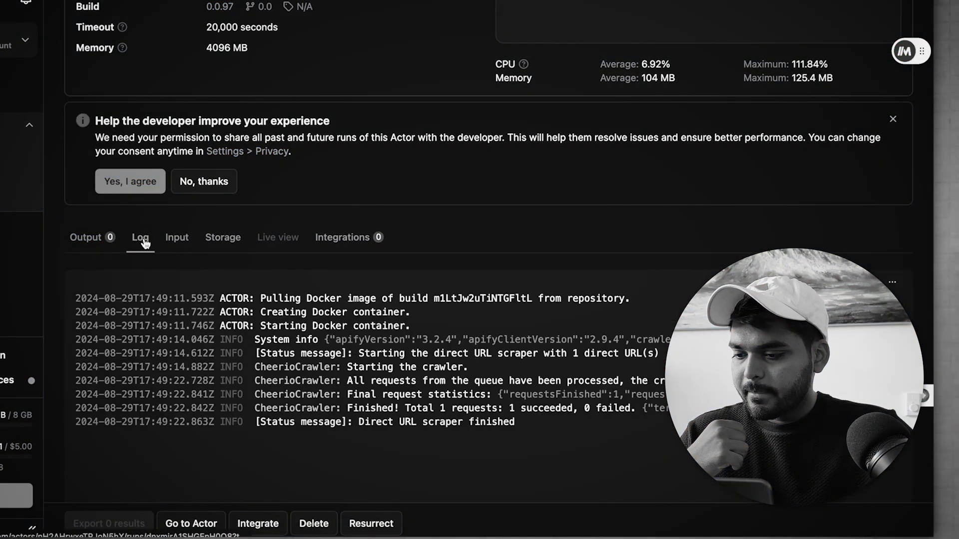
click(85, 237)
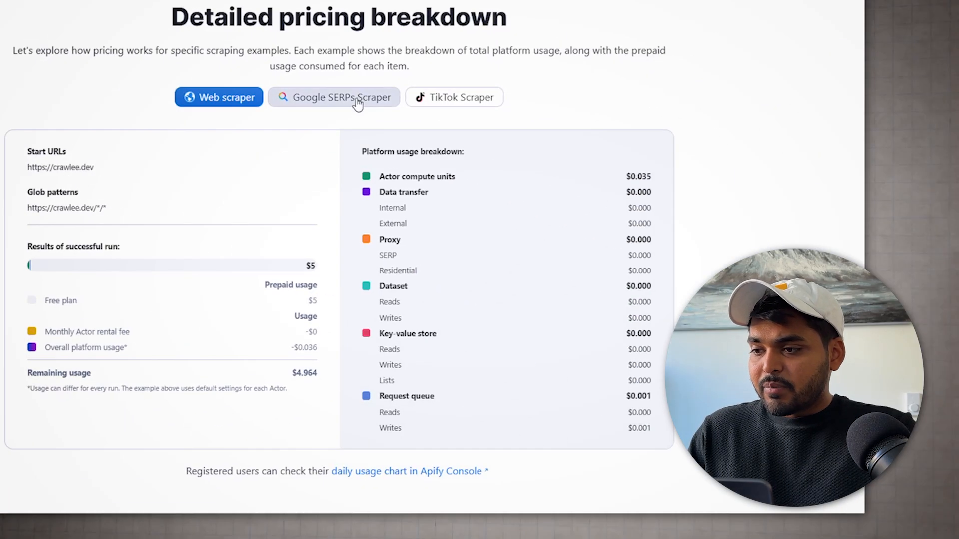
View the Google SERPs Scraper pricing example, then return to the Apify Store
click(353, 98)
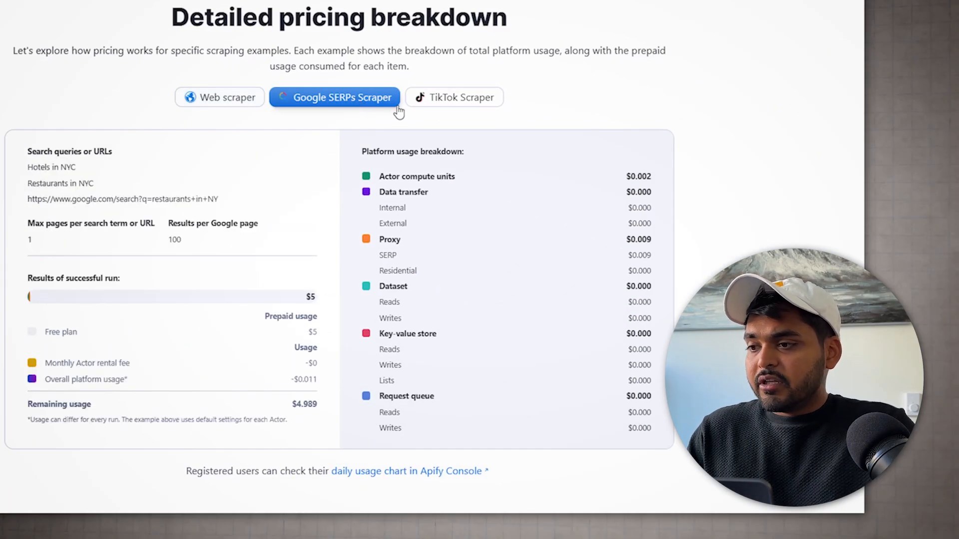
mouse_move(559, 108)
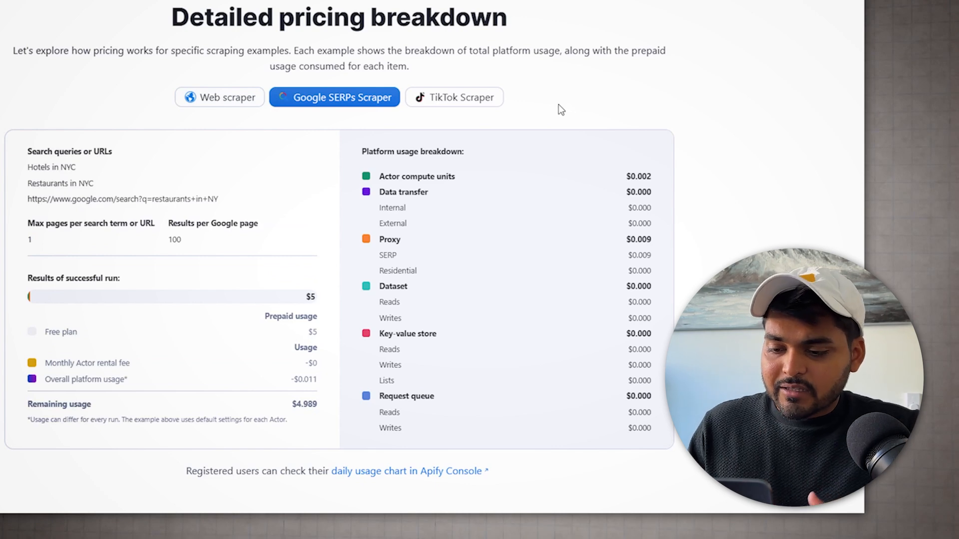
click(453, 97)
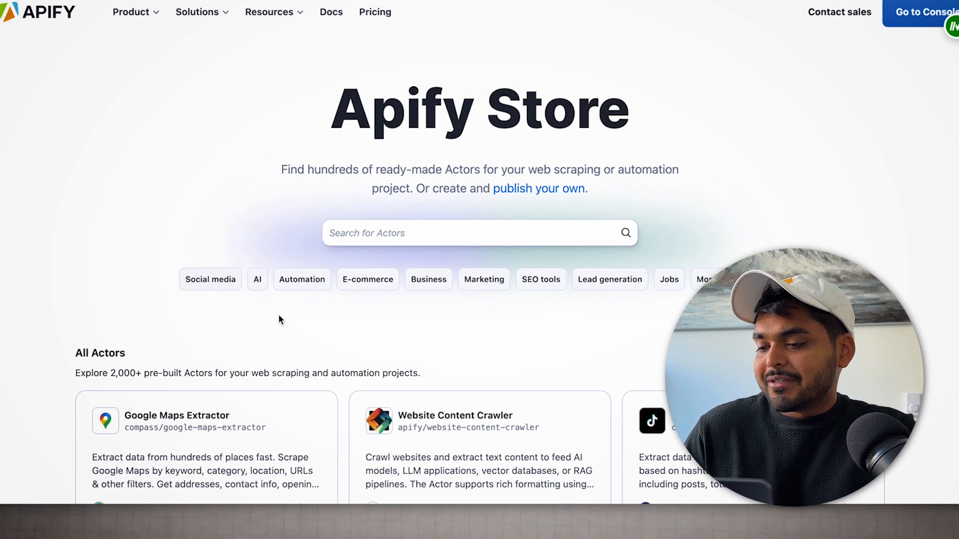
Scroll All Actors, then open the E-commerce category listing 648 Actors and scroll its results
scroll(down, 3)
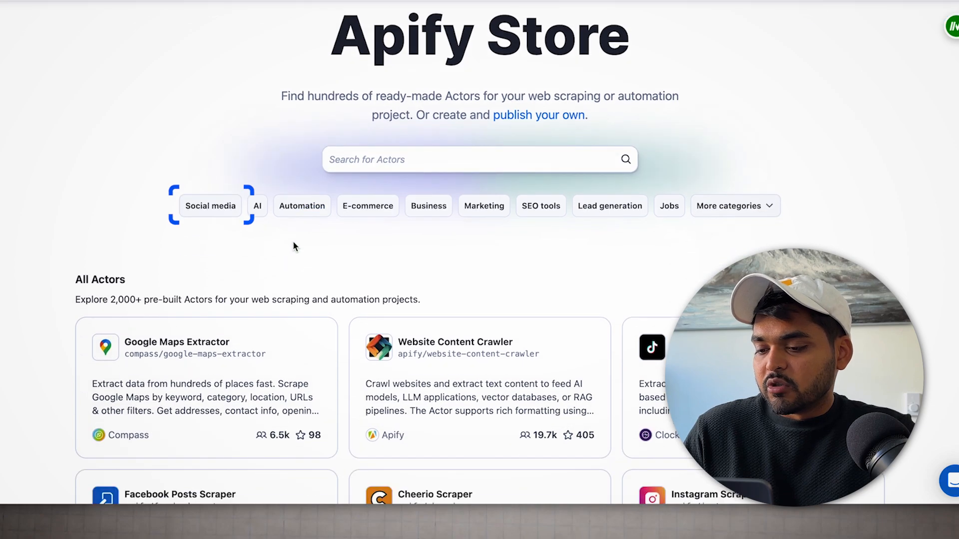
scroll(down, 3)
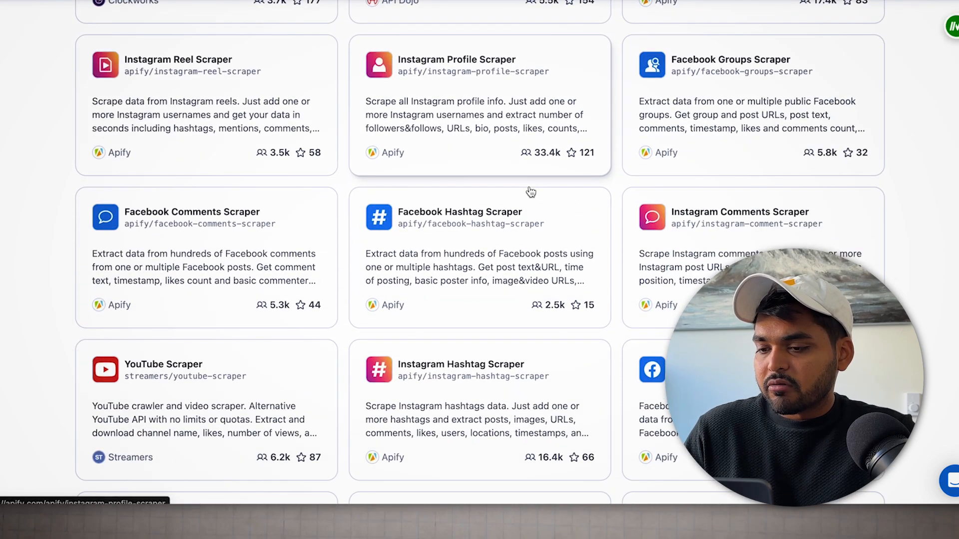
scroll(down, 3)
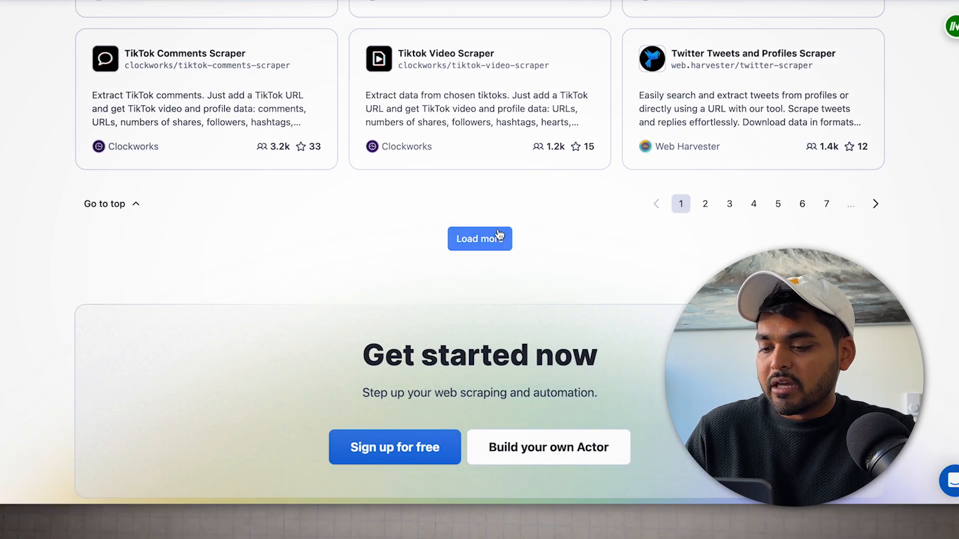
click(479, 239)
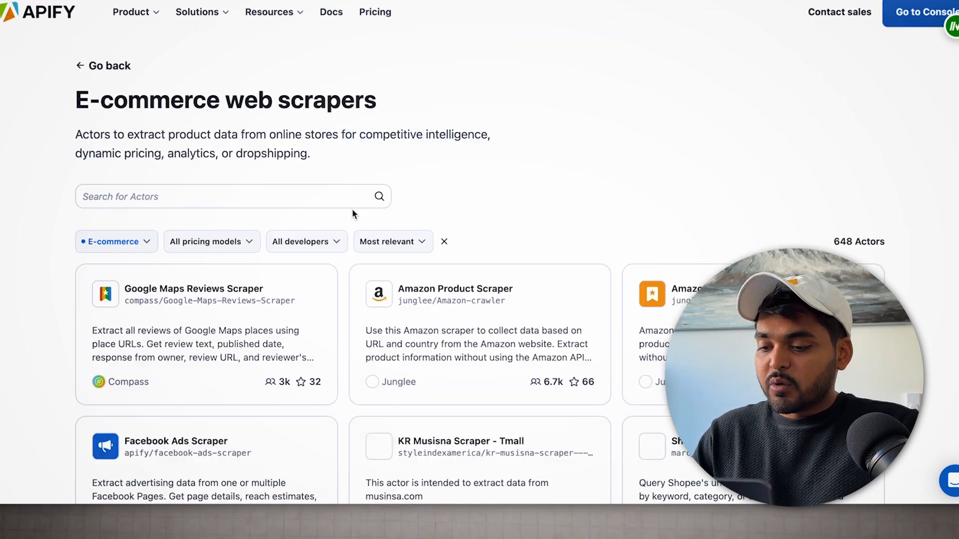
scroll(down, 3)
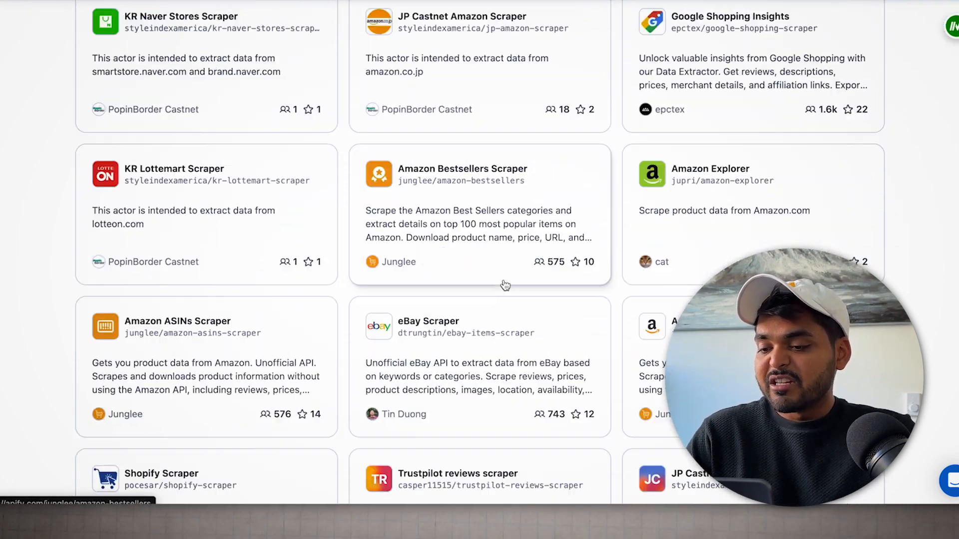